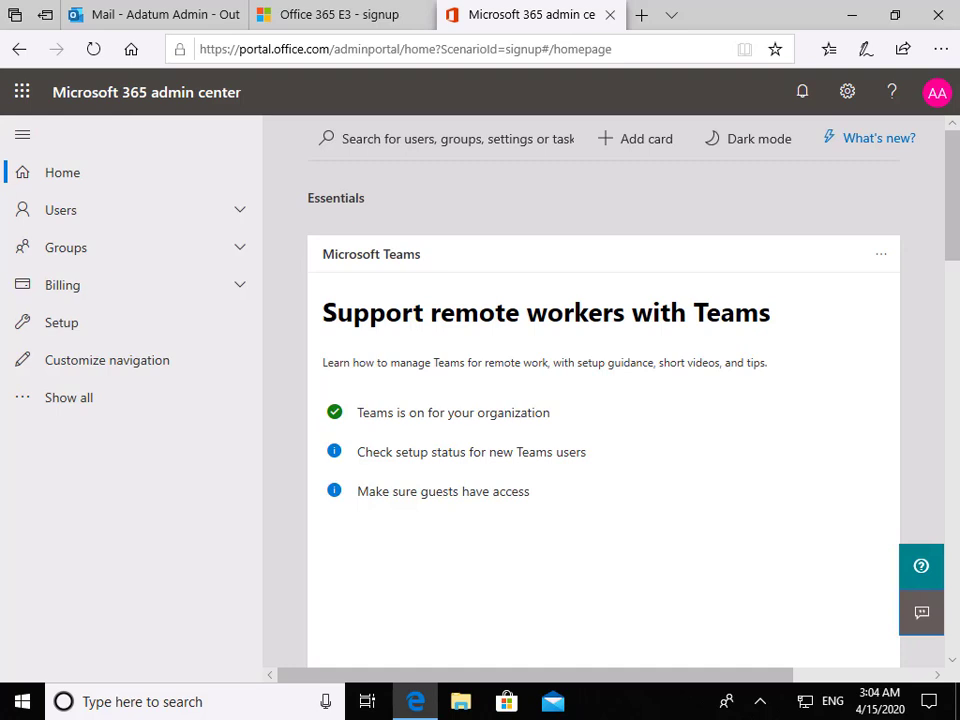
pyautogui.moveTo(283, 65)
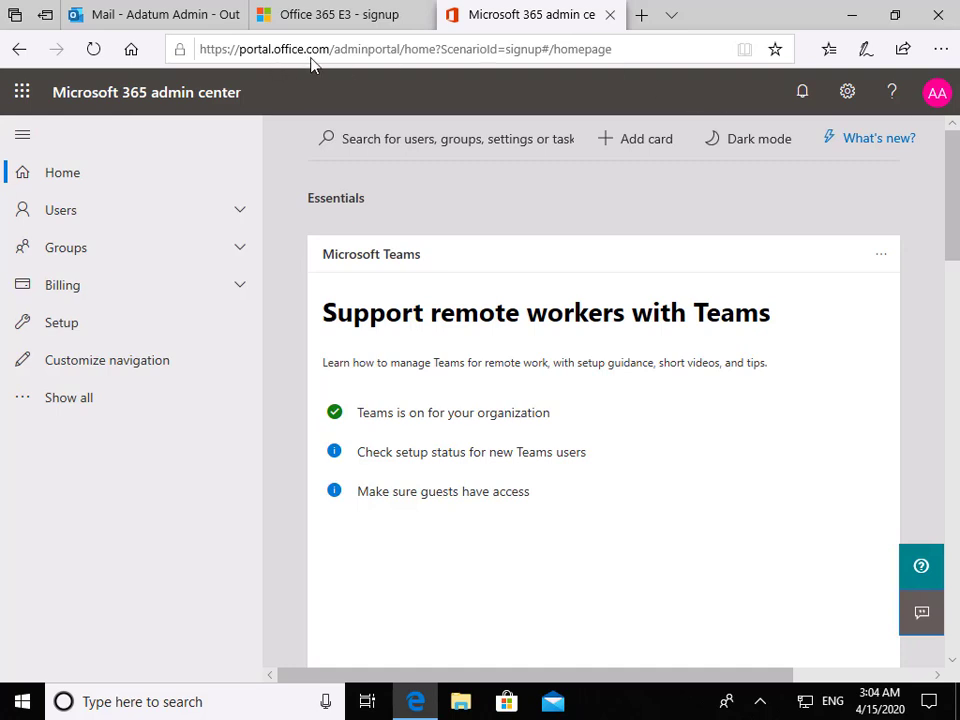
# Open the Active users page from the Users section of the left navigation
pyautogui.click(60, 210)
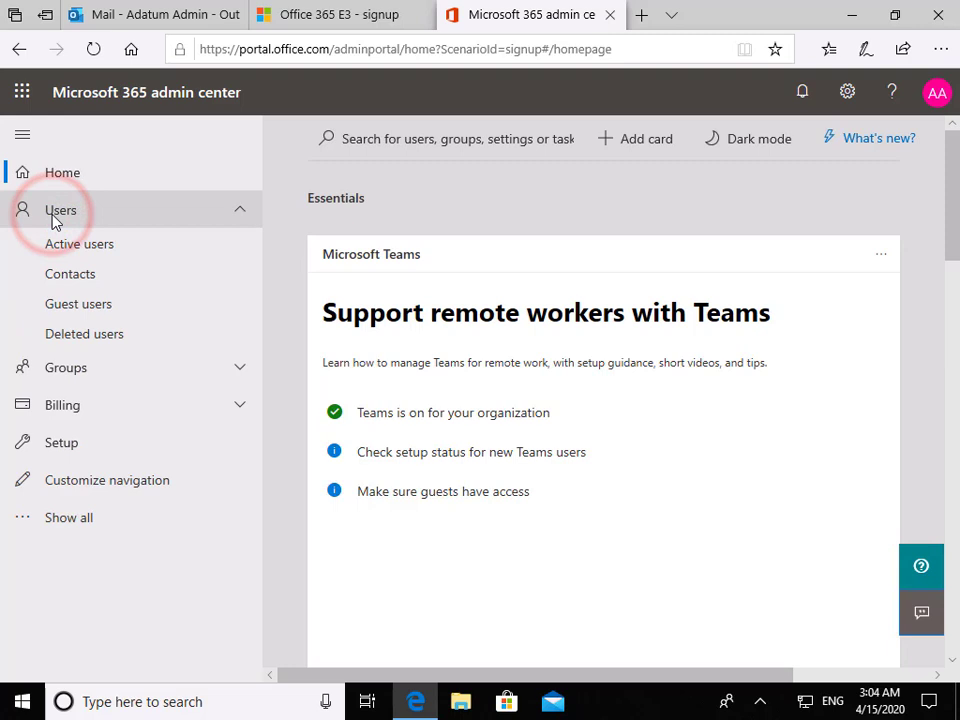
pyautogui.click(79, 243)
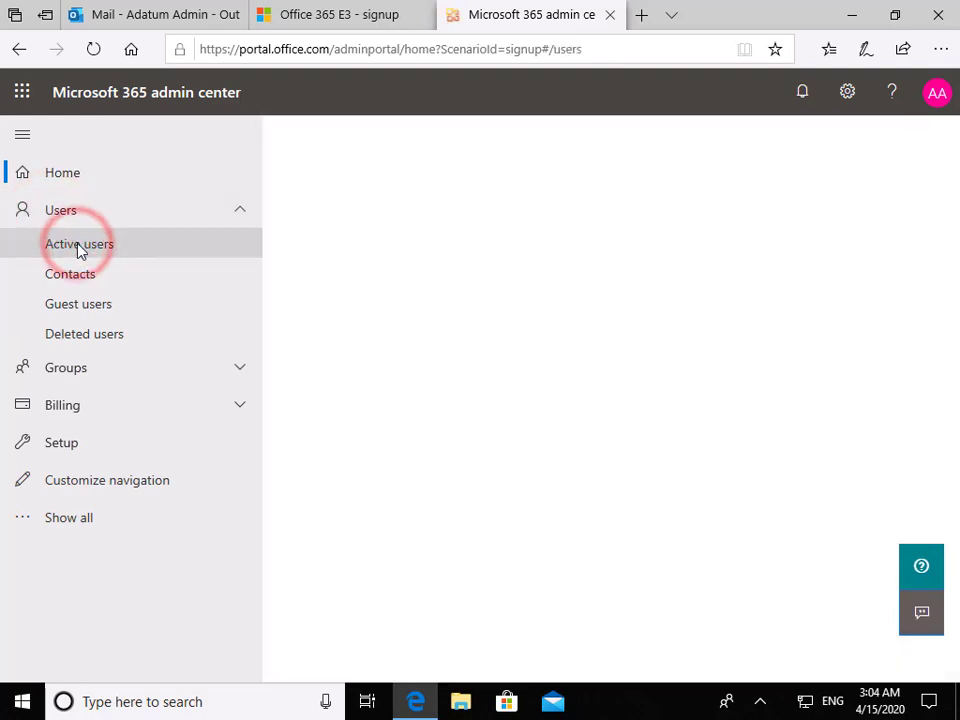
pyautogui.click(79, 243)
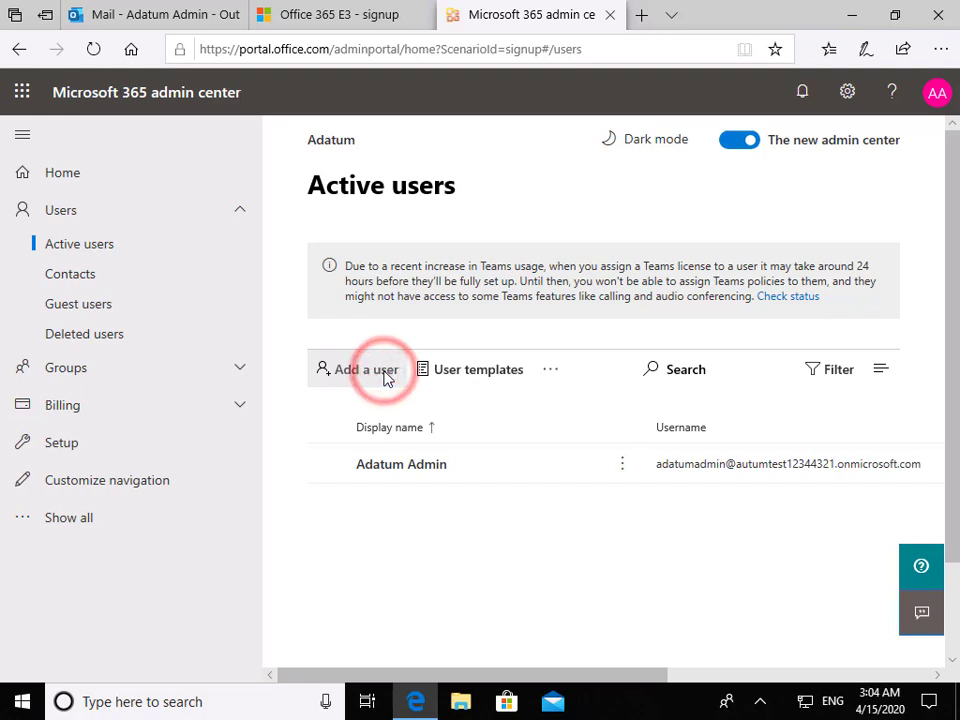
pyautogui.click(365, 369)
pyautogui.write('Beth')
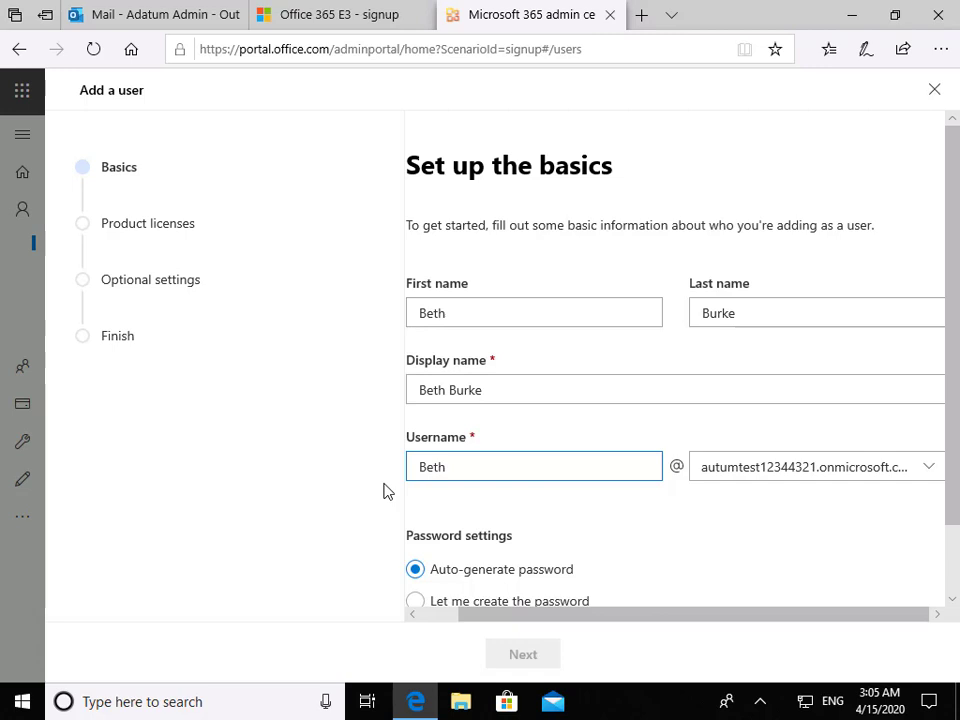
pyautogui.moveTo(669, 505)
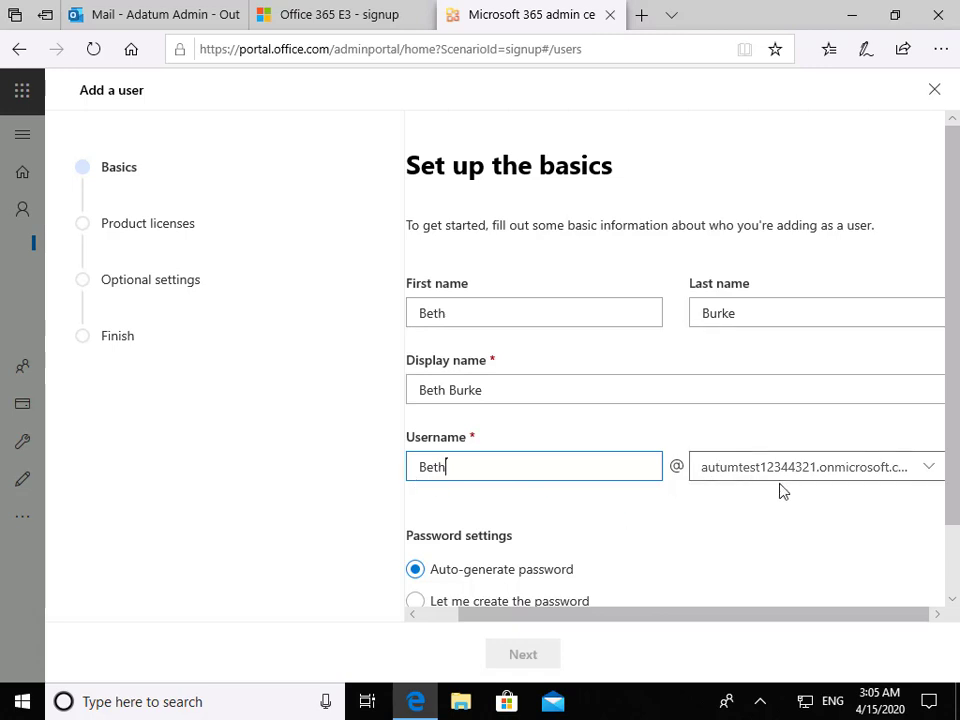
pyautogui.moveTo(773, 541)
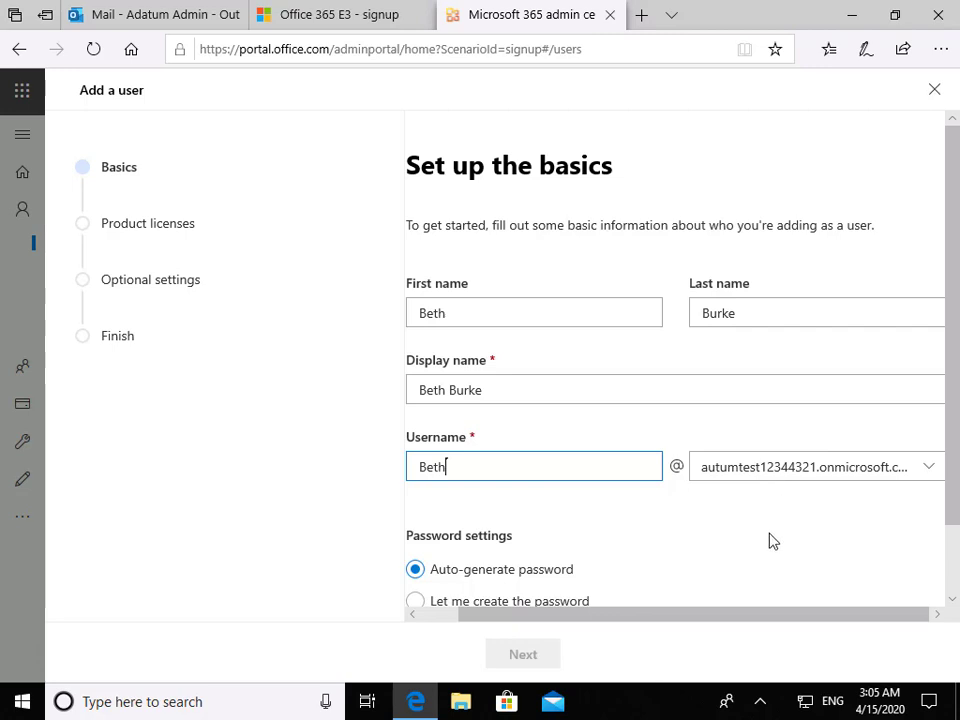
pyautogui.moveTo(948, 516)
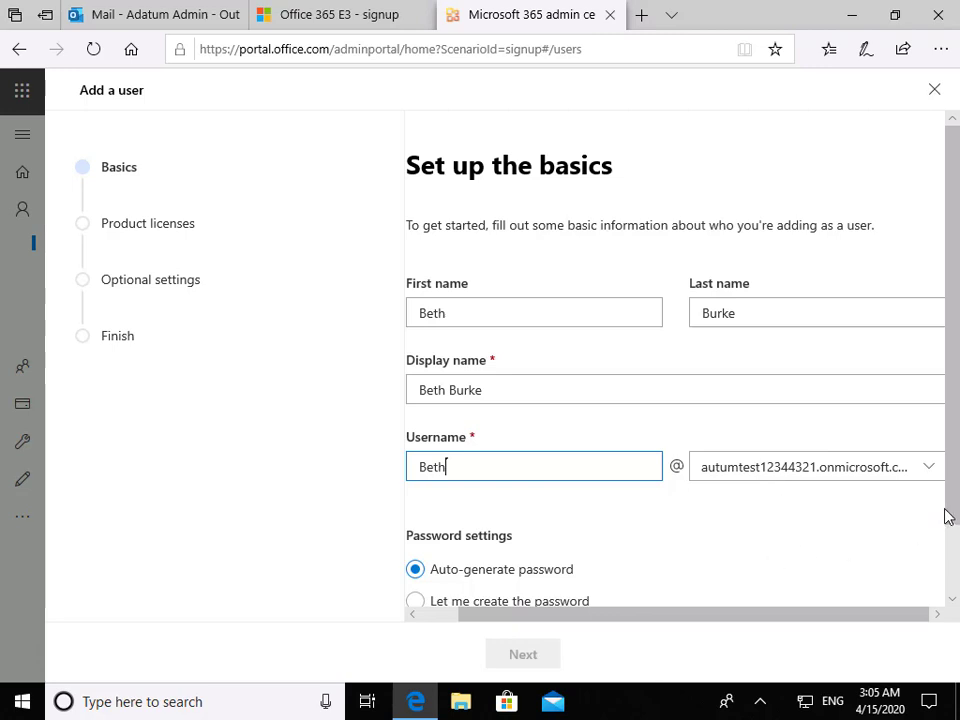
pyautogui.scroll(-3)
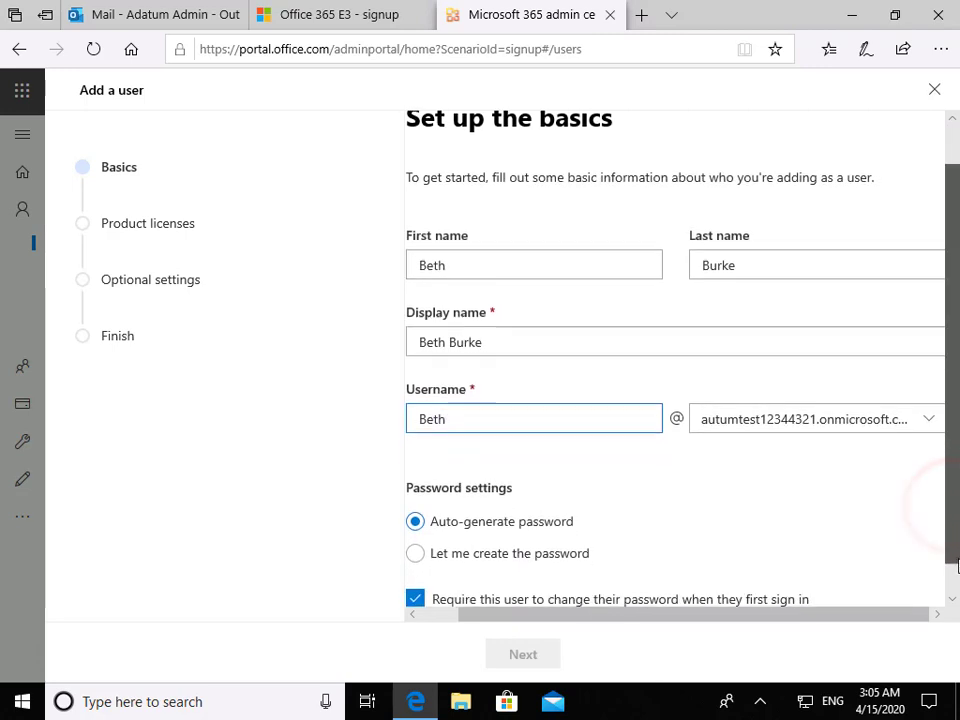
pyautogui.scroll(-3)
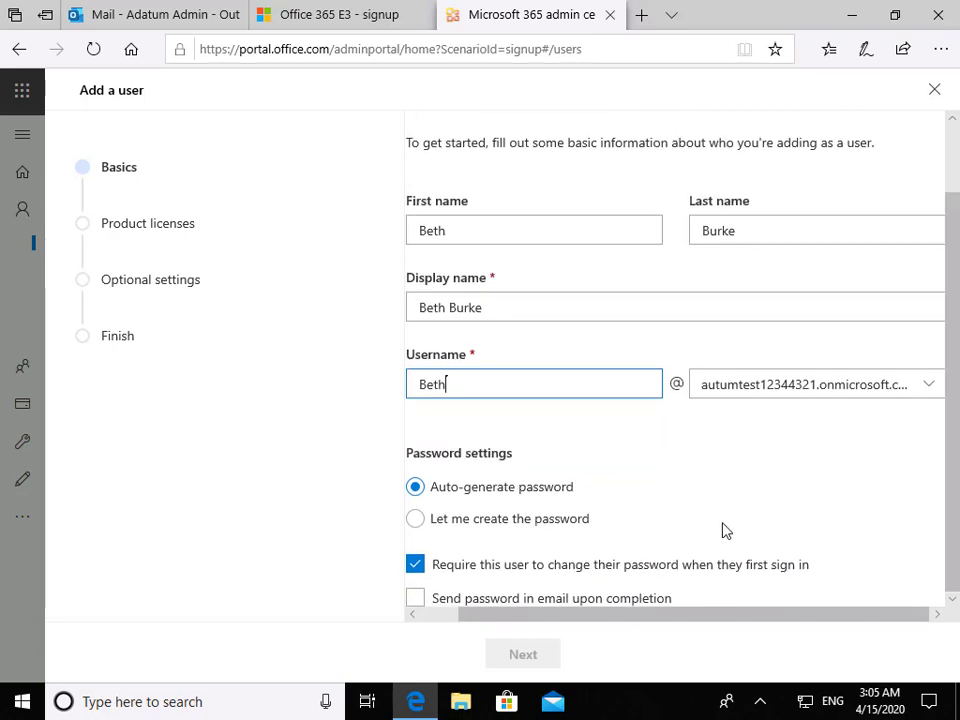
pyautogui.moveTo(700, 587)
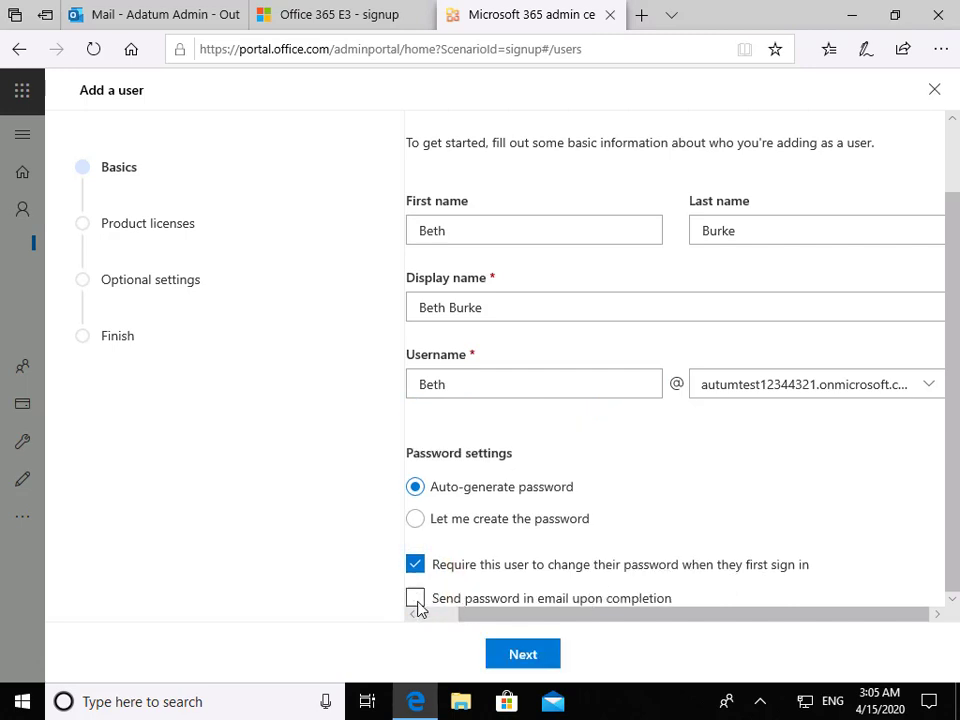
pyautogui.click(415, 598)
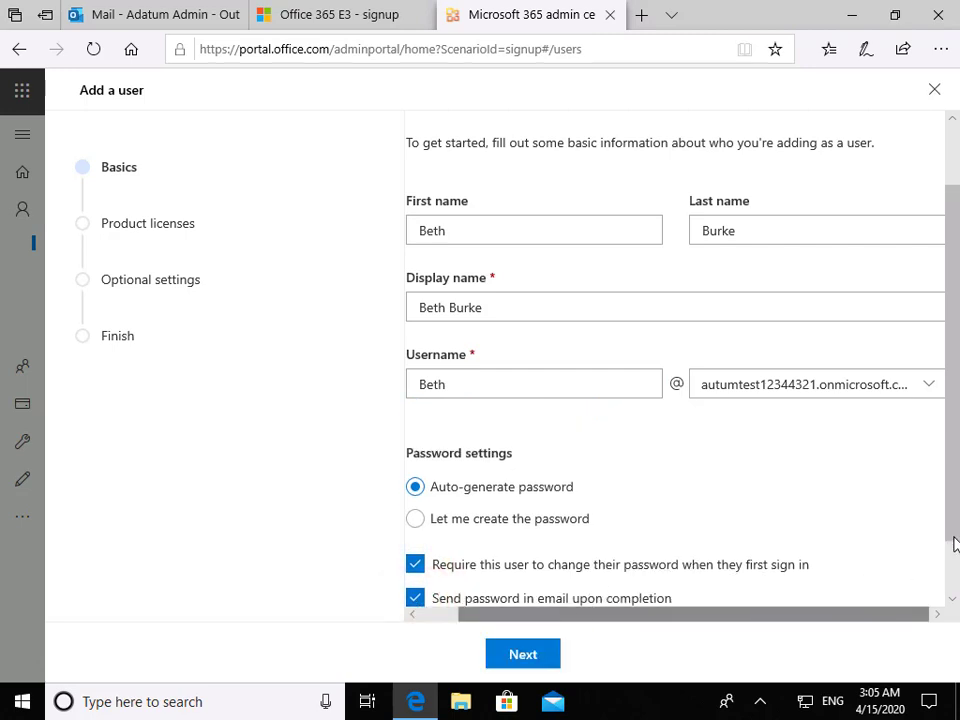
pyautogui.scroll(-3)
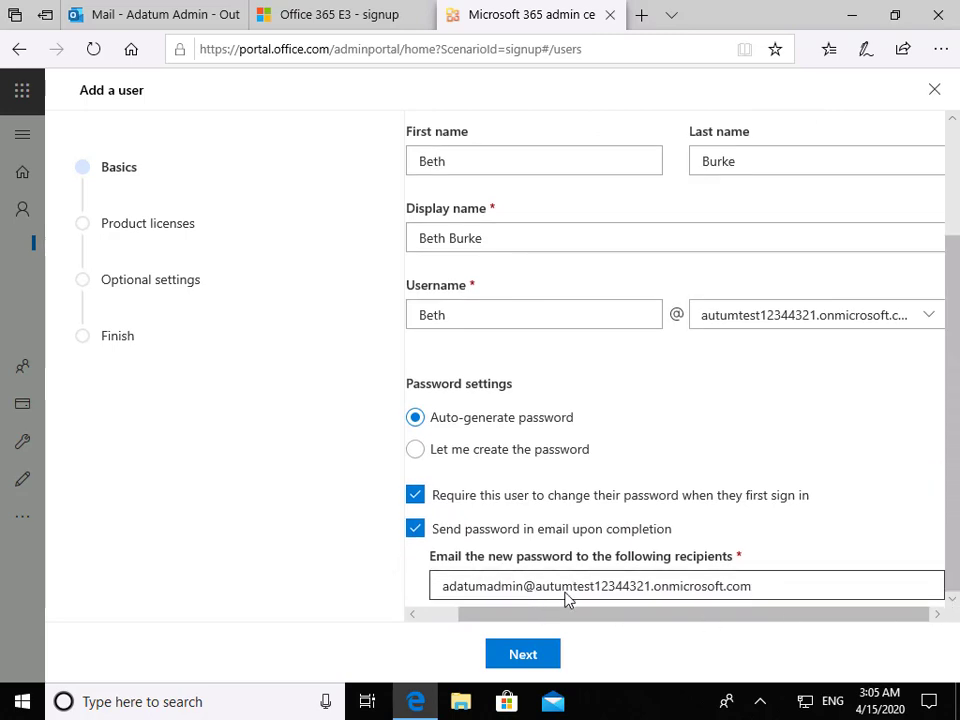
pyautogui.moveTo(526, 600)
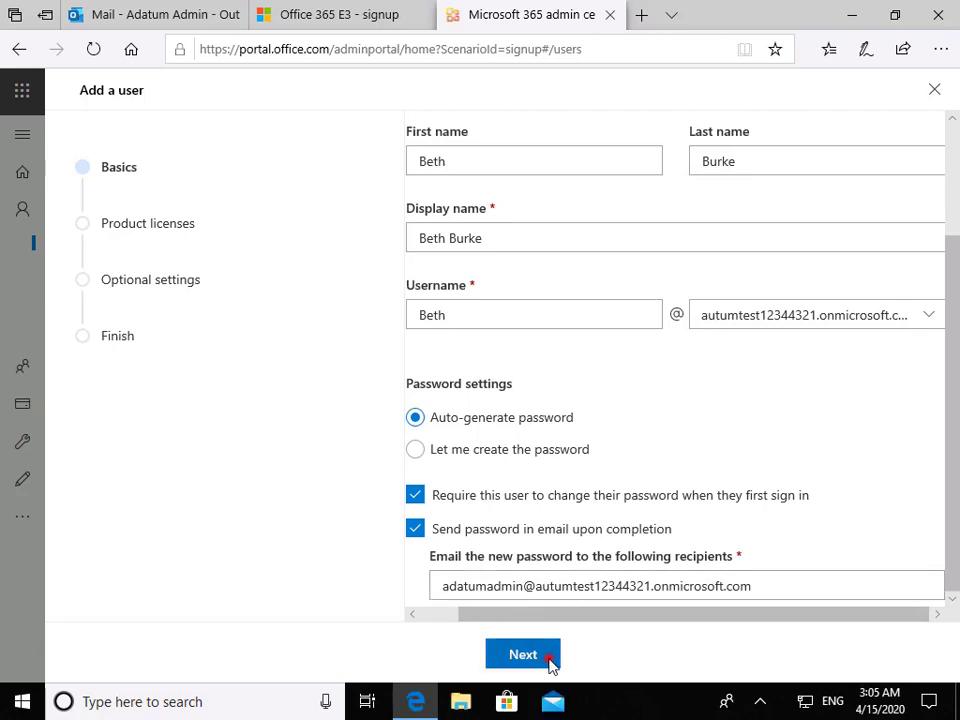
pyautogui.click(522, 654)
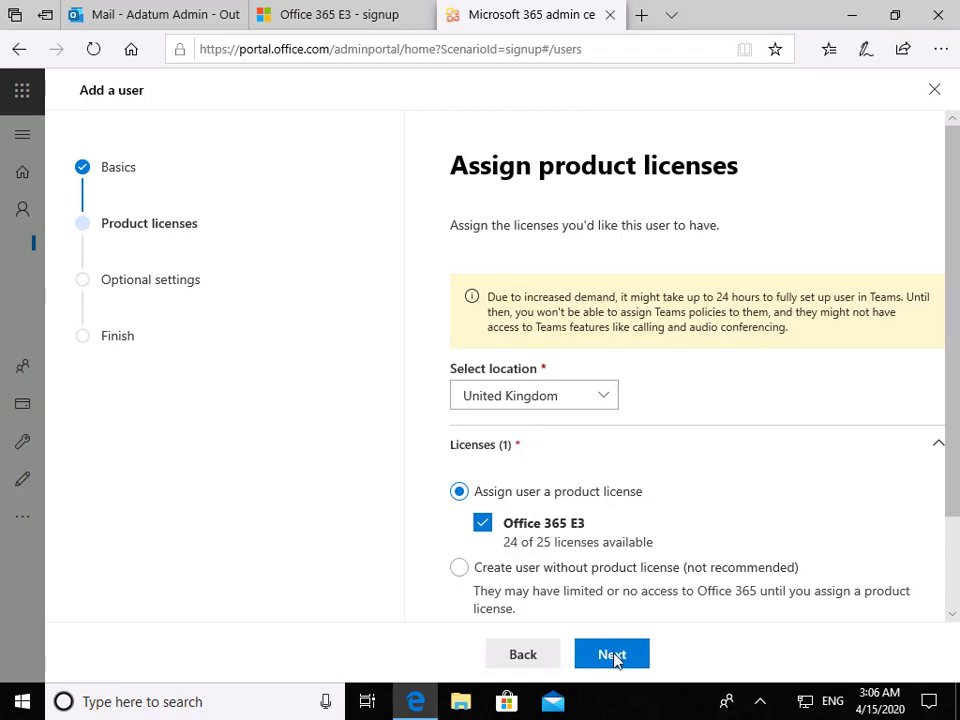
pyautogui.click(611, 654)
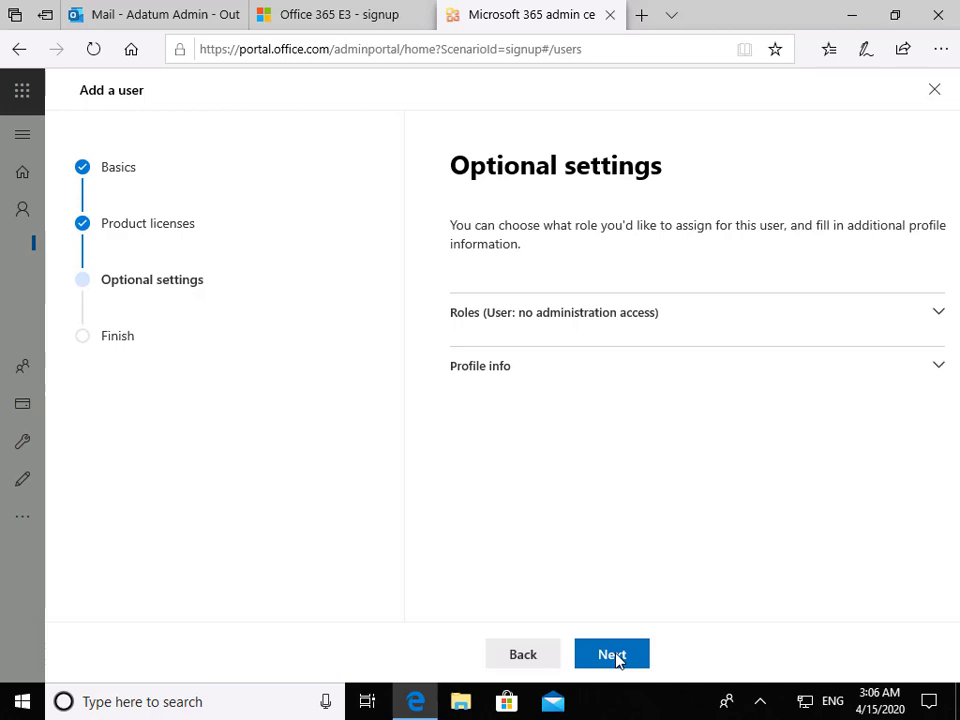
pyautogui.click(611, 653)
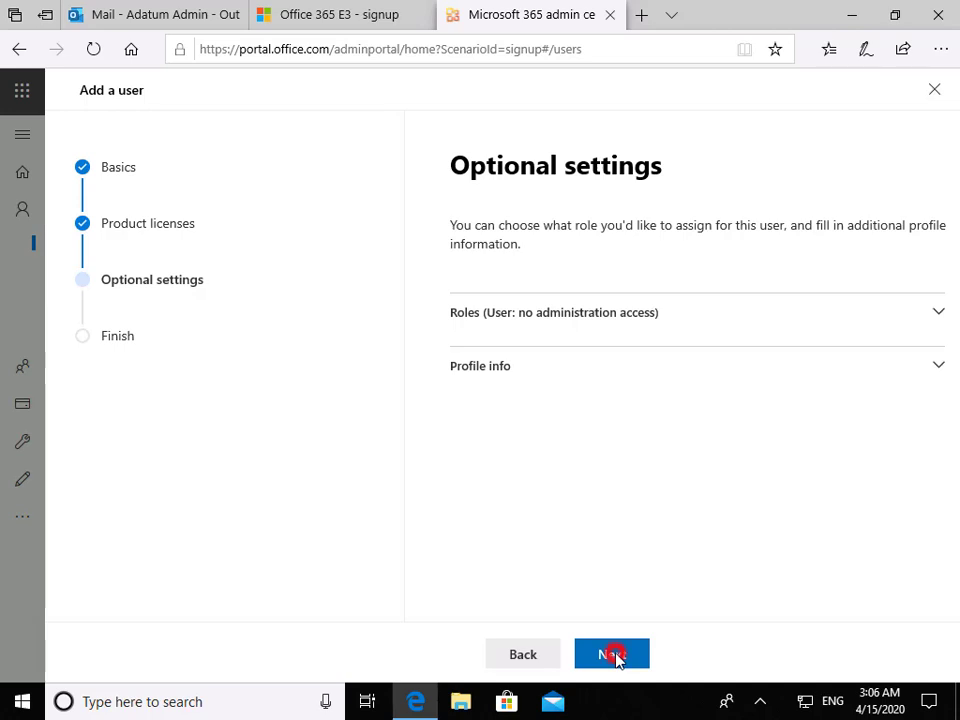
pyautogui.click(611, 654)
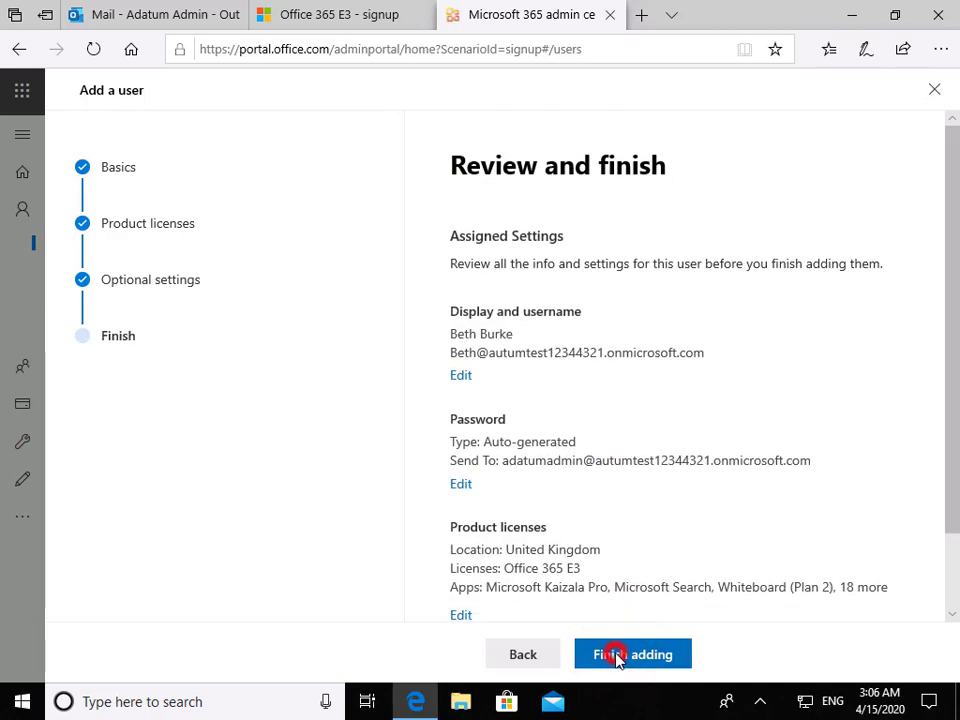
pyautogui.click(632, 653)
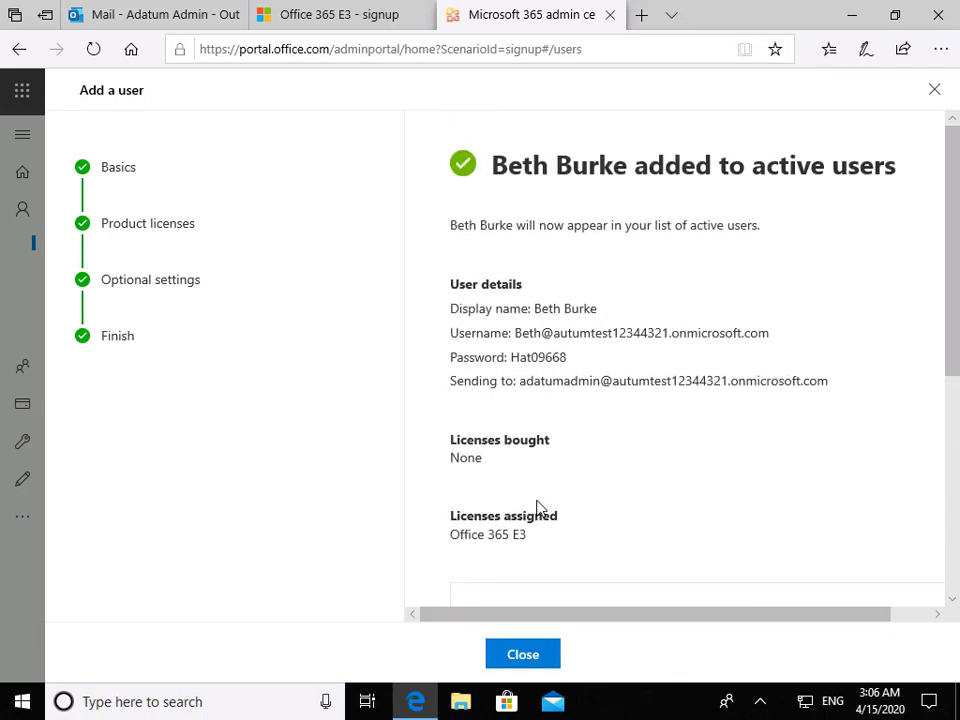
# Close the new-user confirmation and dismiss the feedback survey without answering
pyautogui.click(522, 653)
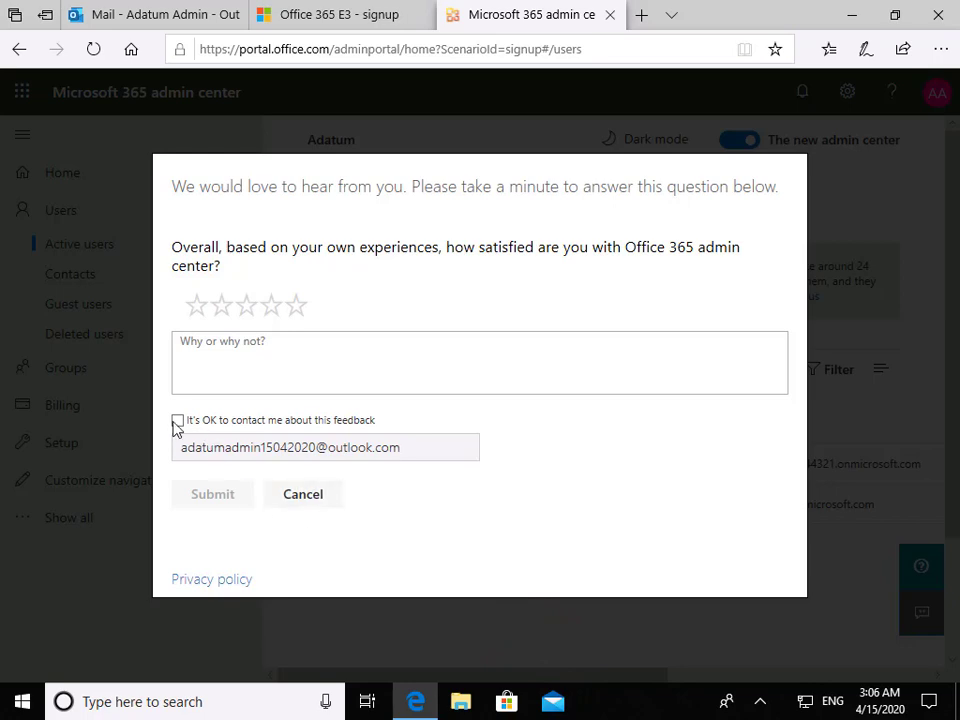
pyautogui.moveTo(287, 500)
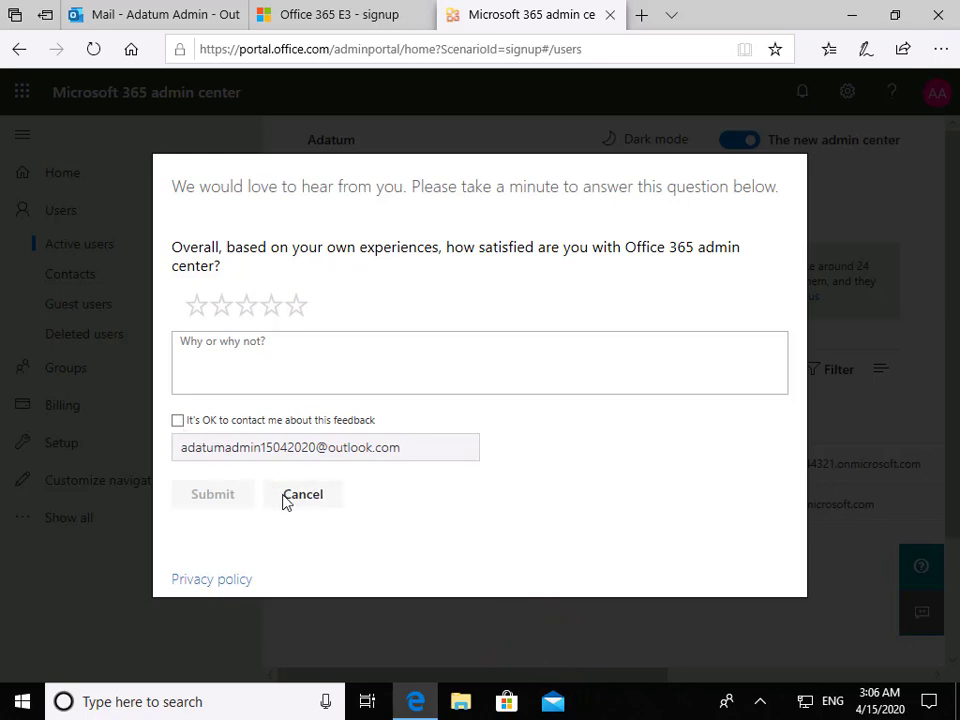
pyautogui.click(302, 494)
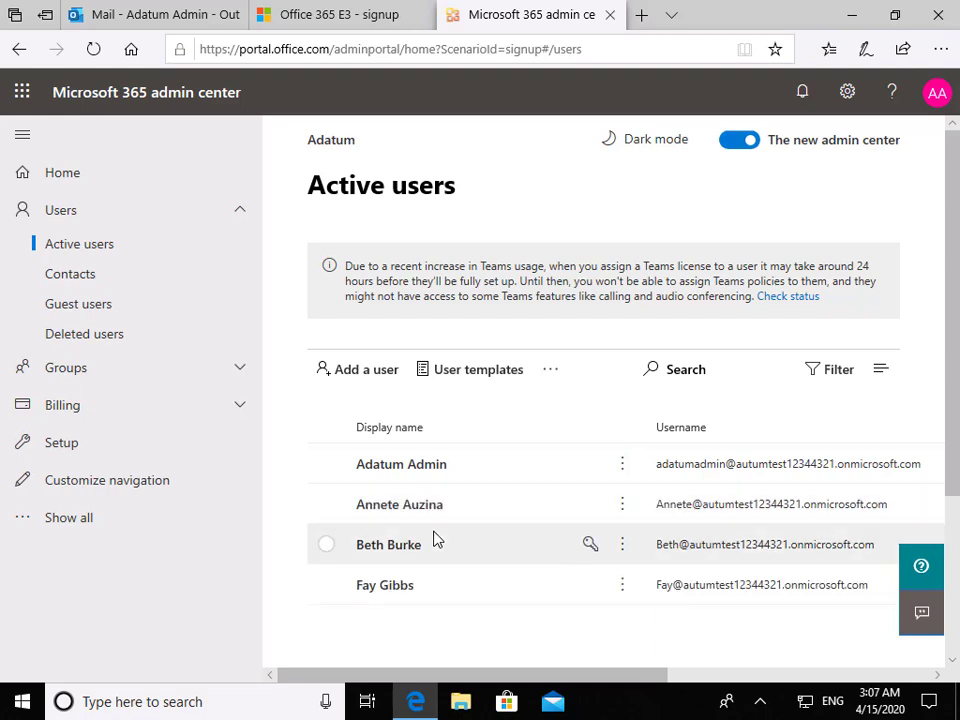
pyautogui.moveTo(399, 504)
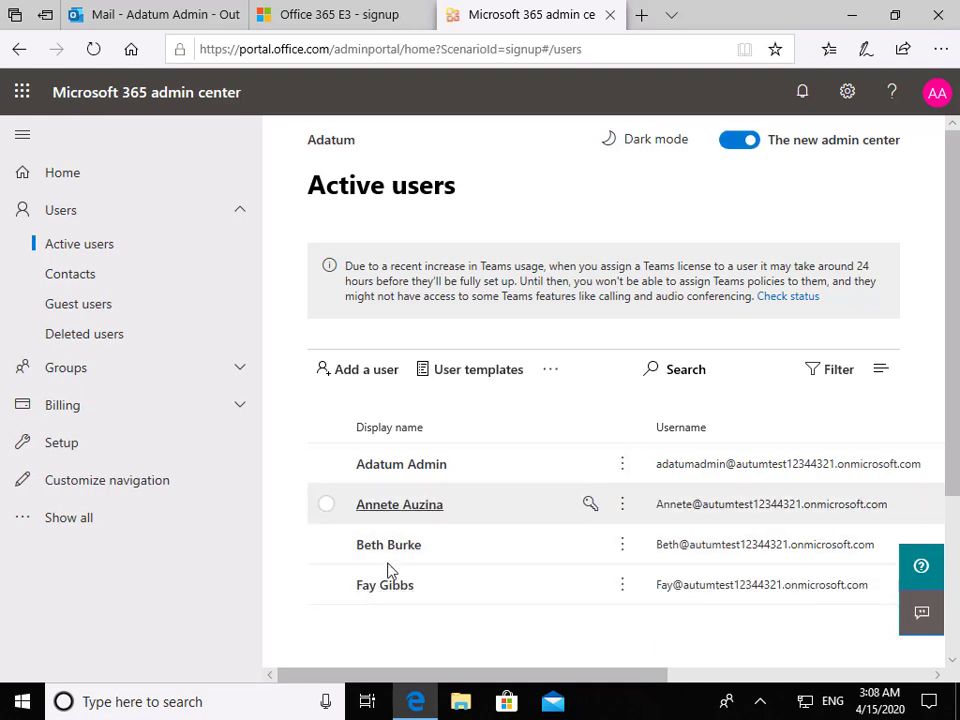
pyautogui.moveTo(385, 585)
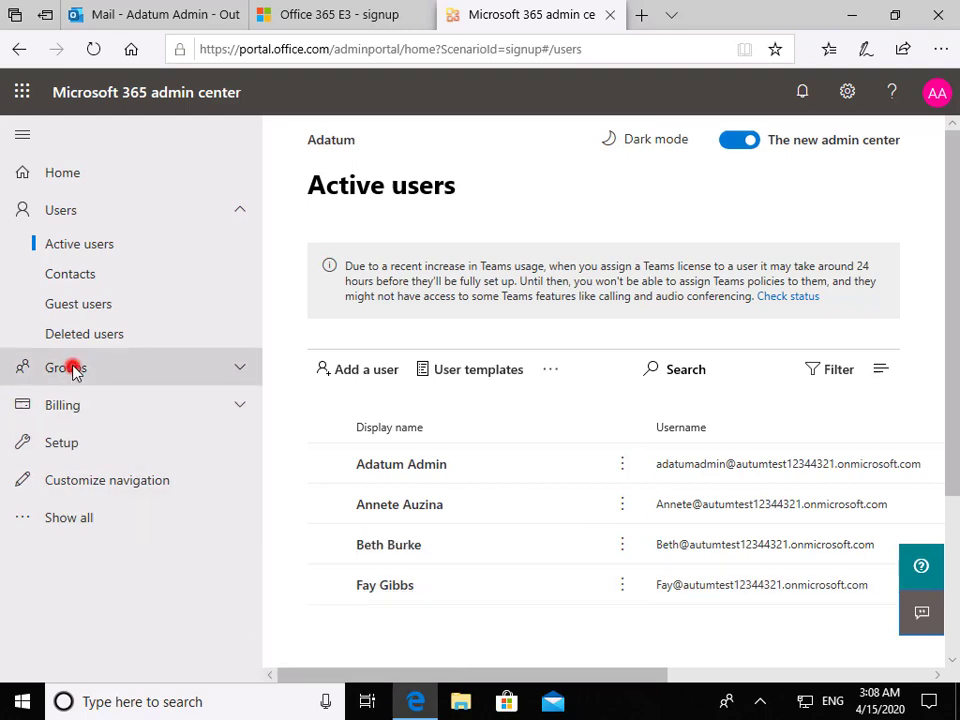
# Go to the Groups page under Groups and start adding a new group
pyautogui.click(66, 367)
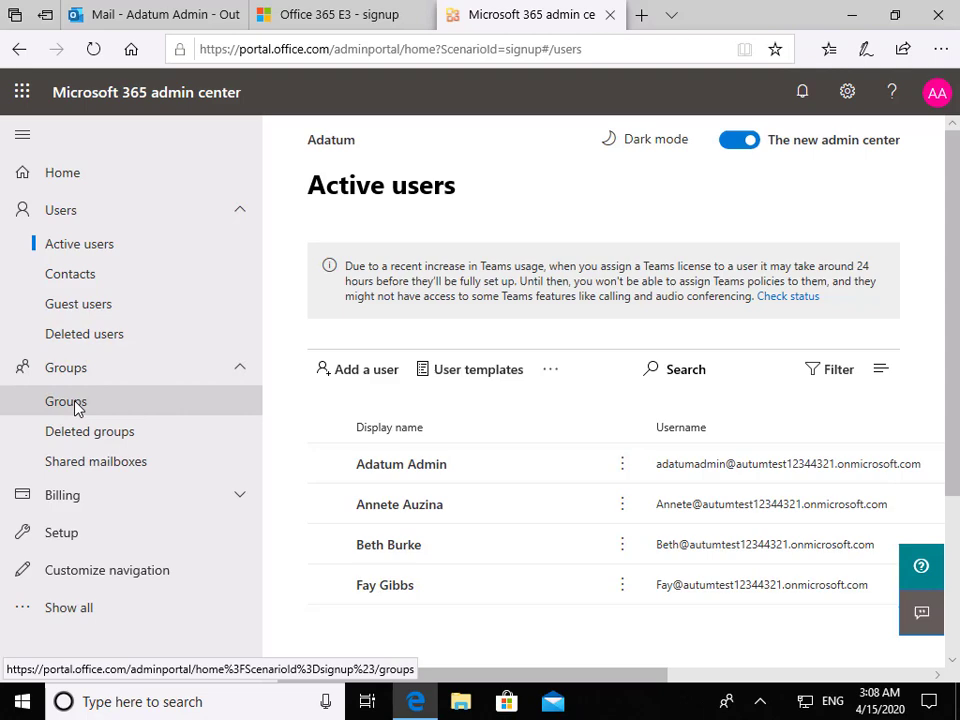
pyautogui.click(65, 401)
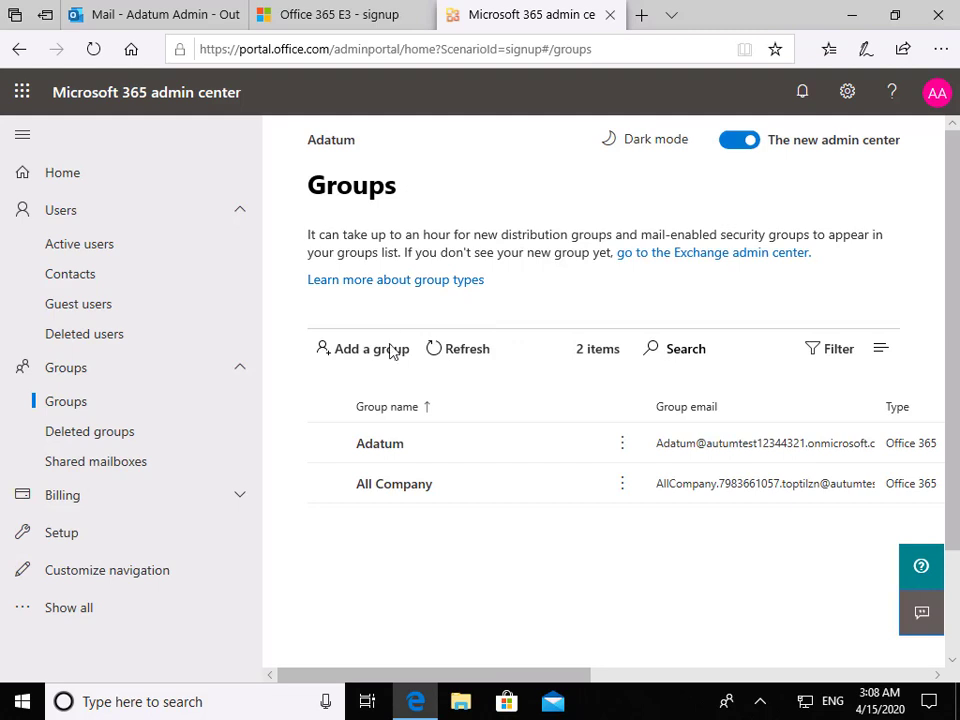
pyautogui.click(369, 348)
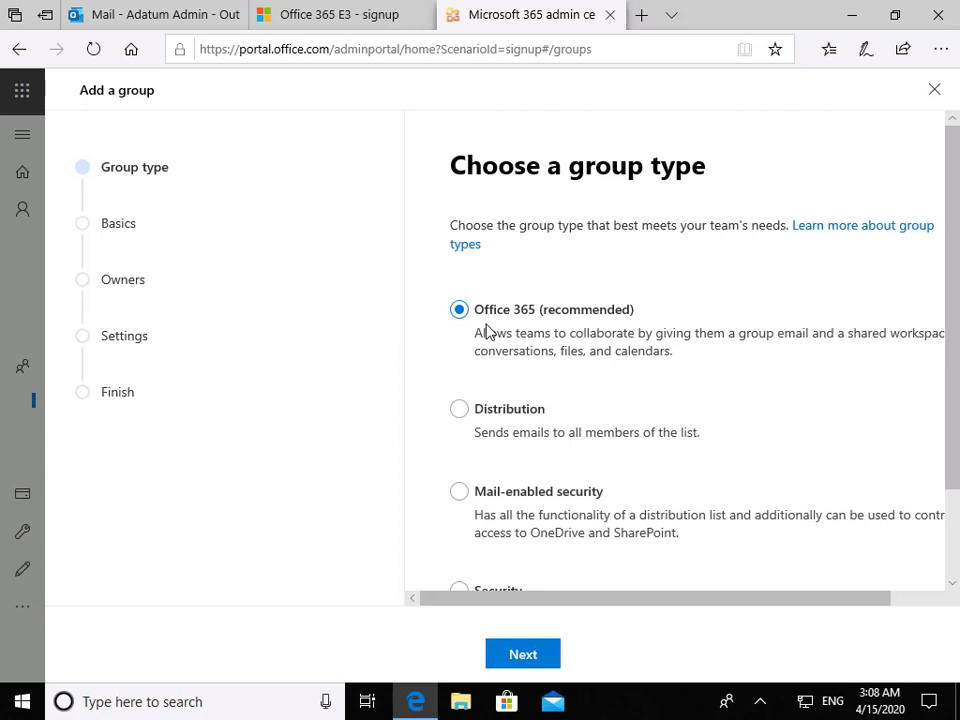
# Choose the Office 365 group type and enter IT as both name and description
pyautogui.scroll(-3)
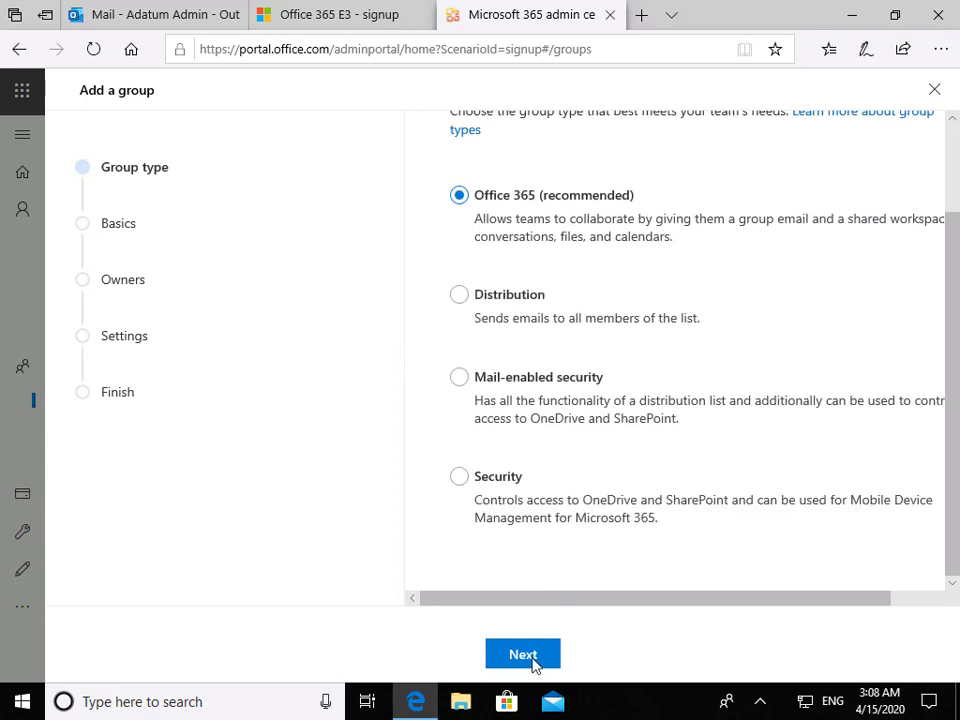
pyautogui.click(522, 653)
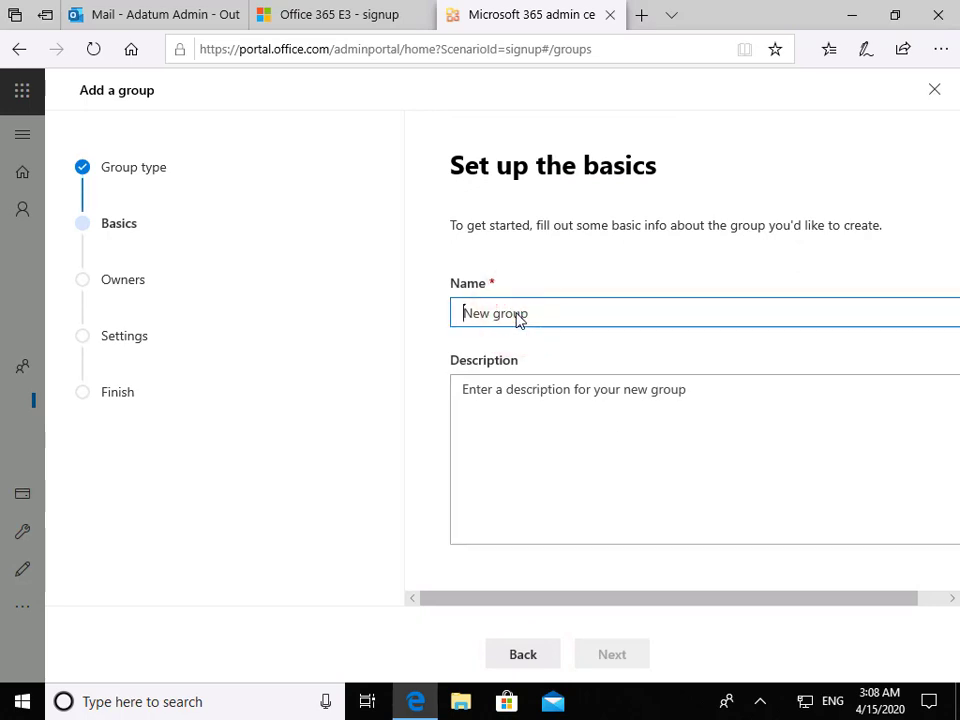
pyautogui.write('IT')
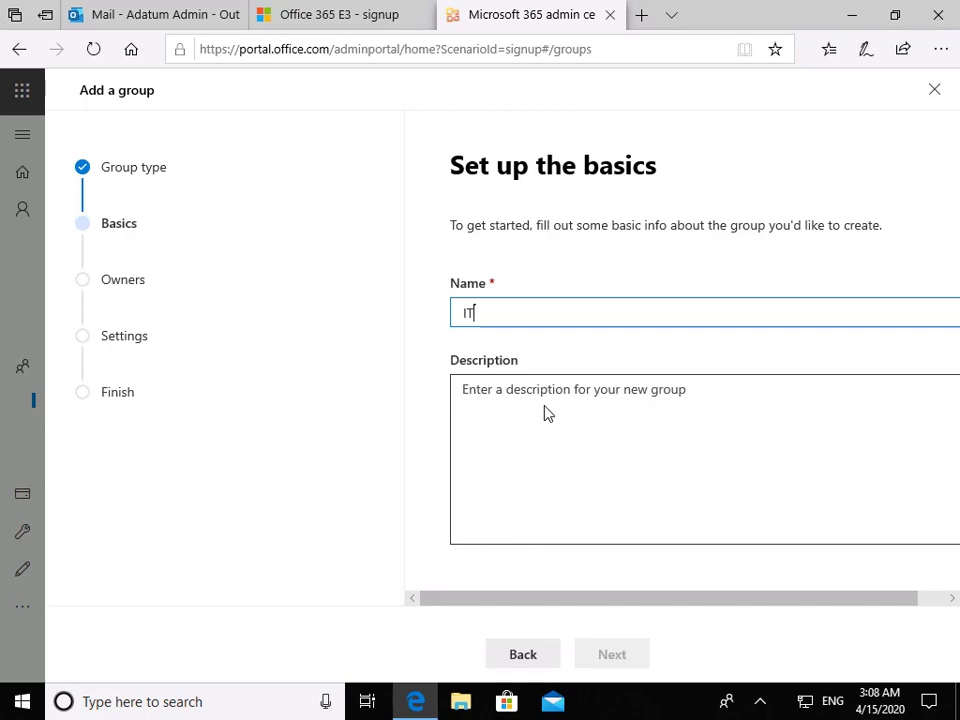
pyautogui.click(550, 413)
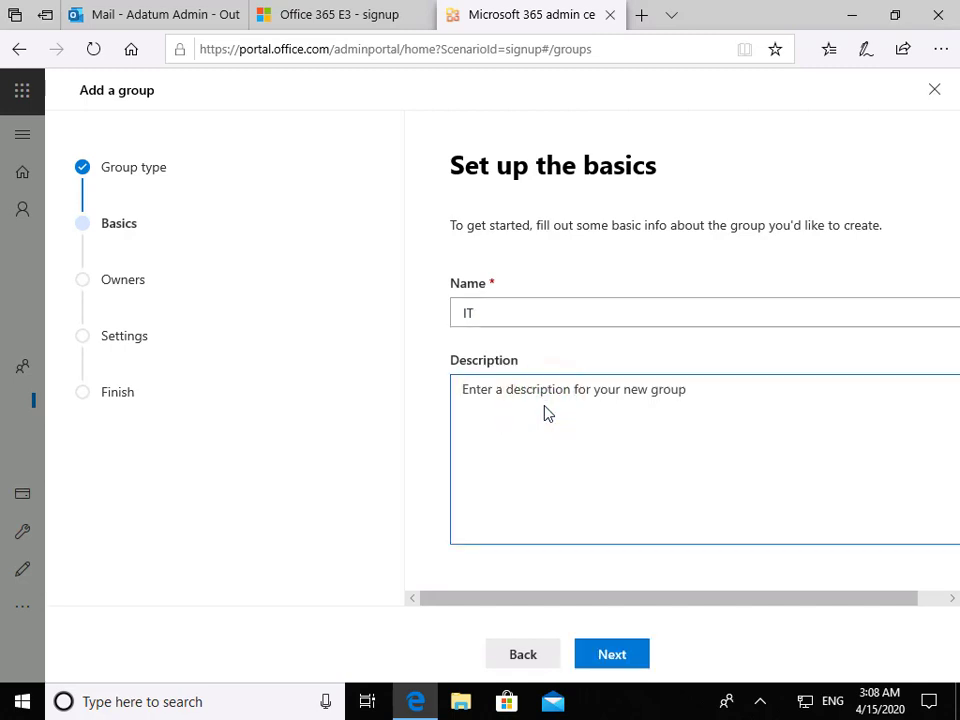
pyautogui.write('IT')
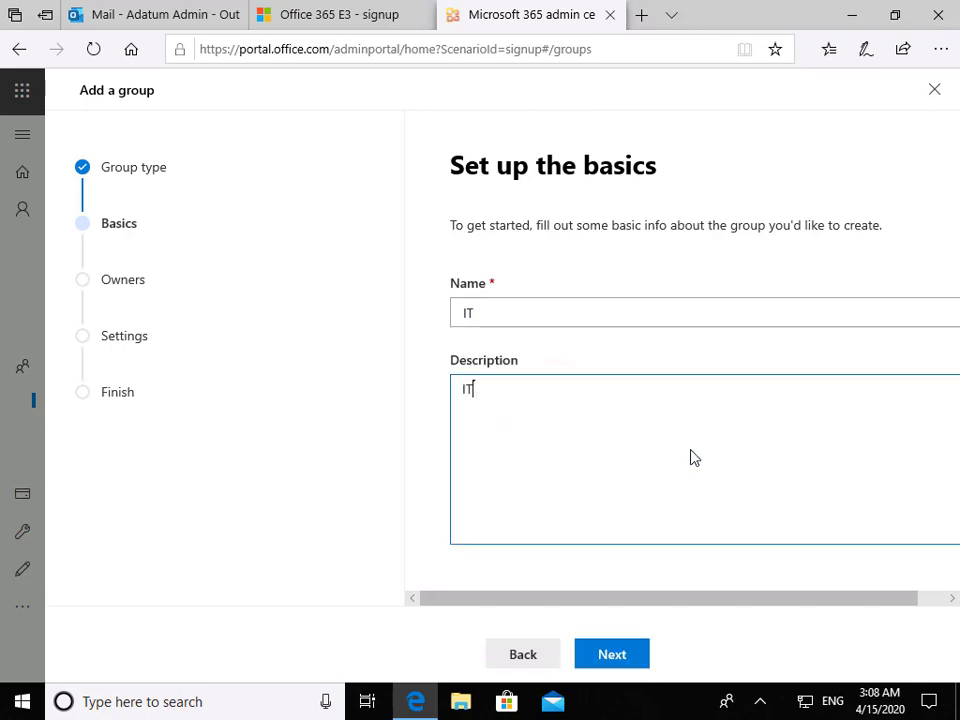
pyautogui.click(611, 653)
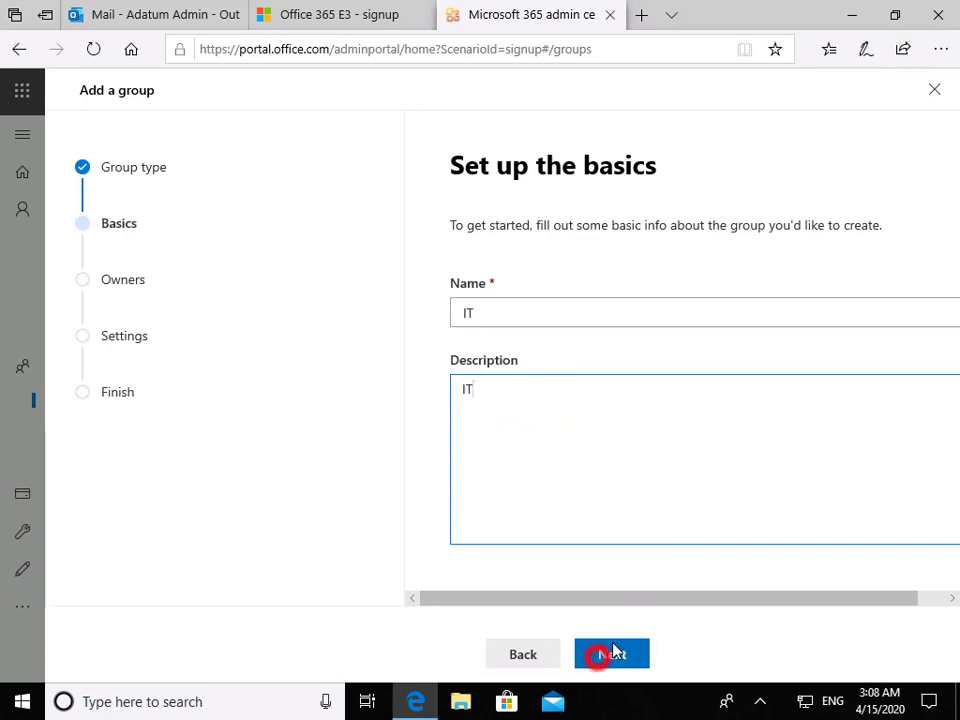
pyautogui.click(611, 653)
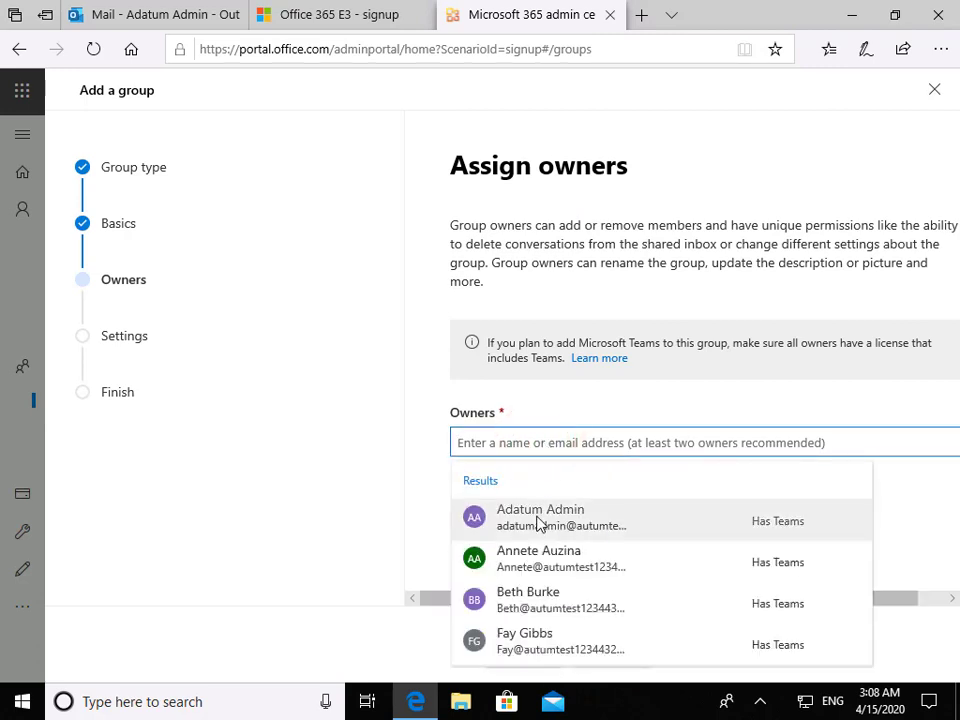
# Make Adatum Admin the owner and set the group email address to IT
pyautogui.click(540, 516)
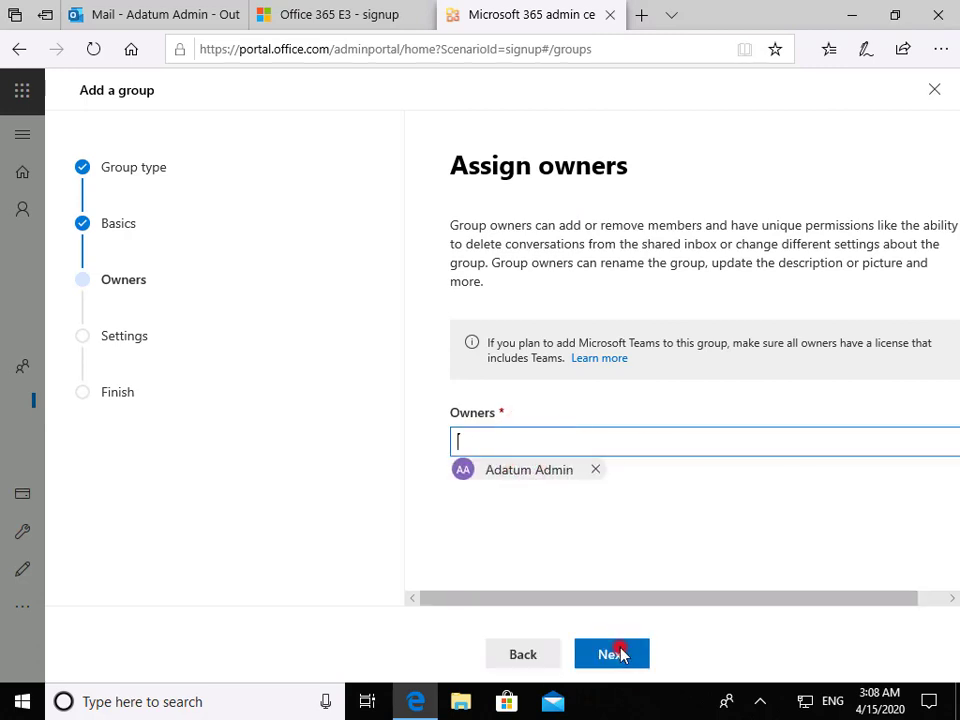
pyautogui.click(611, 653)
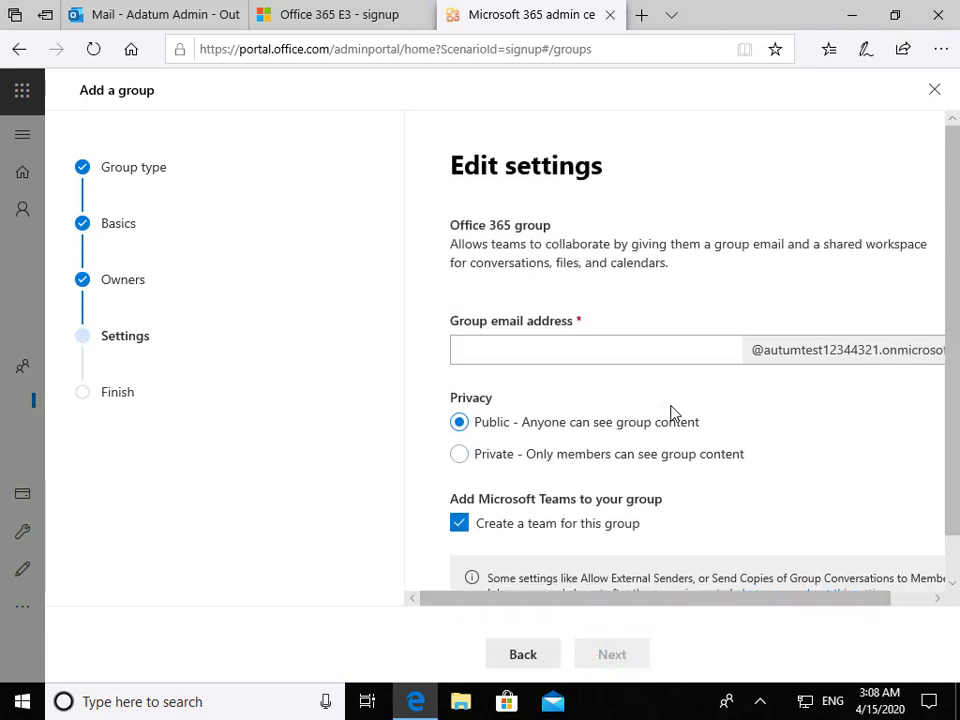
pyautogui.click(560, 350)
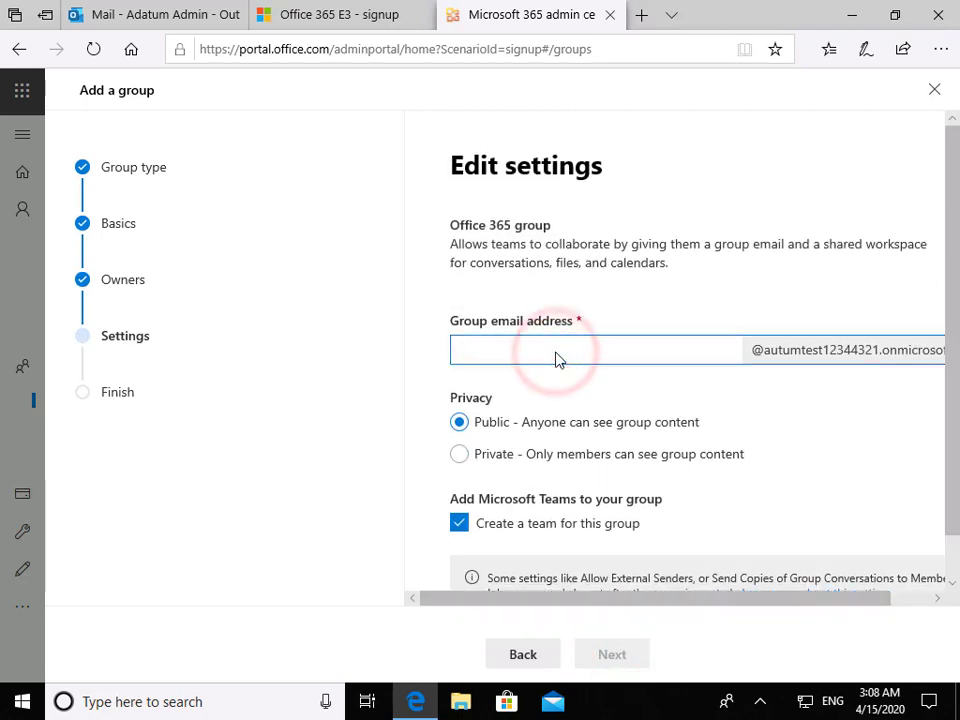
pyautogui.write('IT')
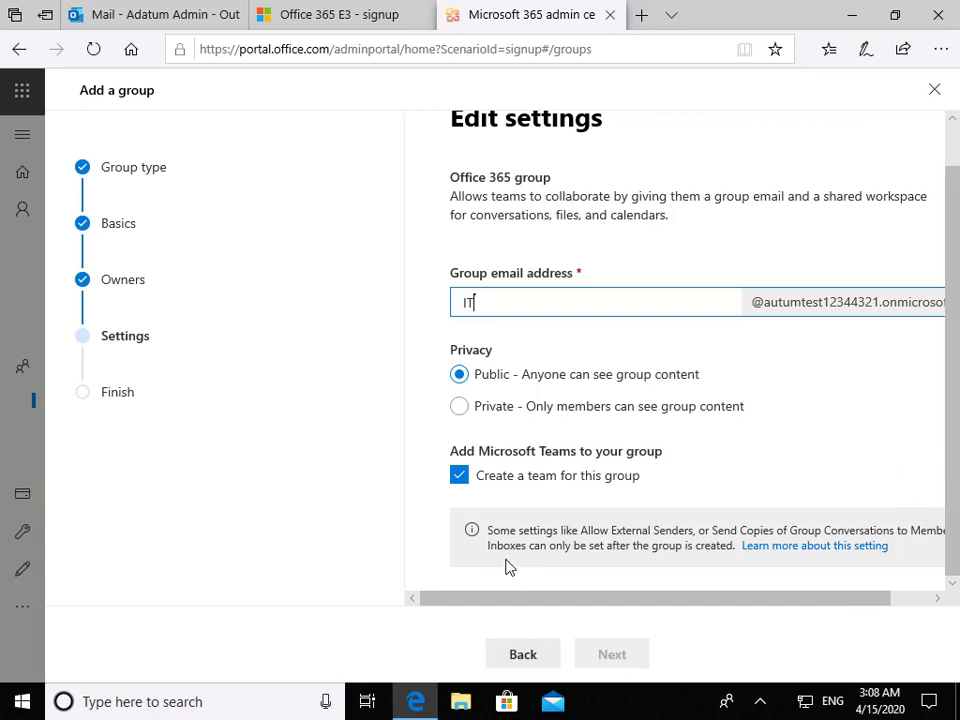
pyautogui.moveTo(585, 315)
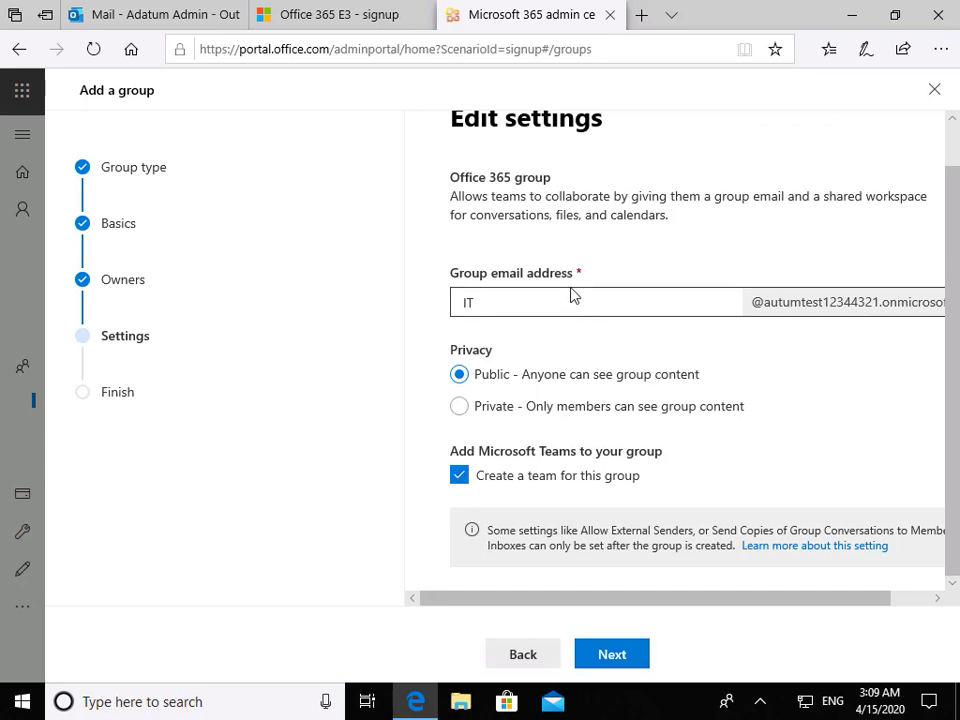
pyautogui.click(611, 654)
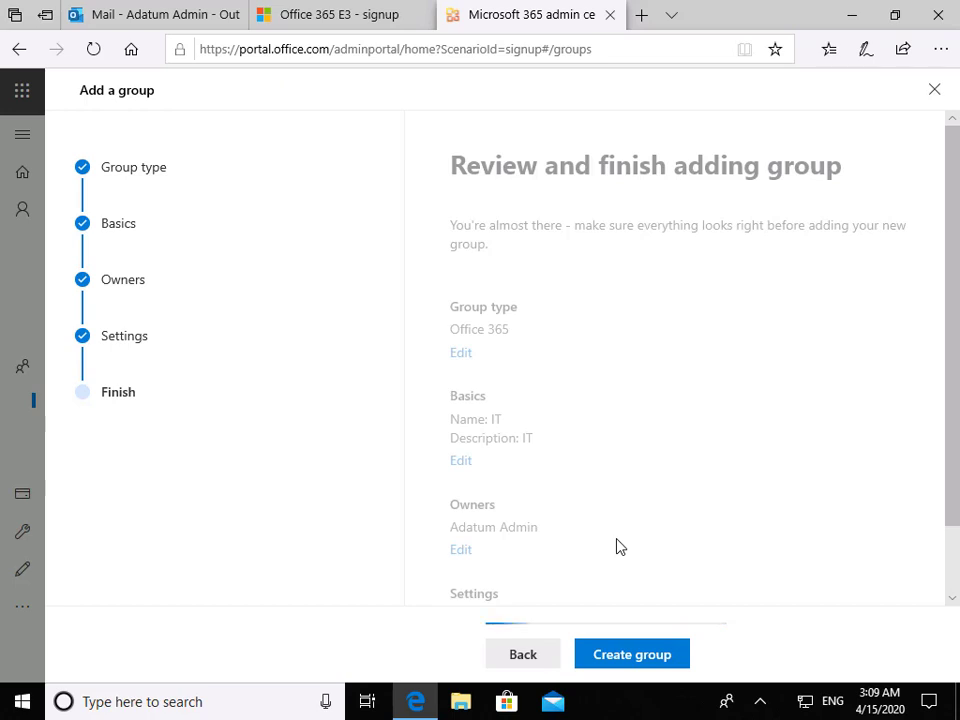
# Create the IT group, then open its member management from the Members tab
pyautogui.click(631, 653)
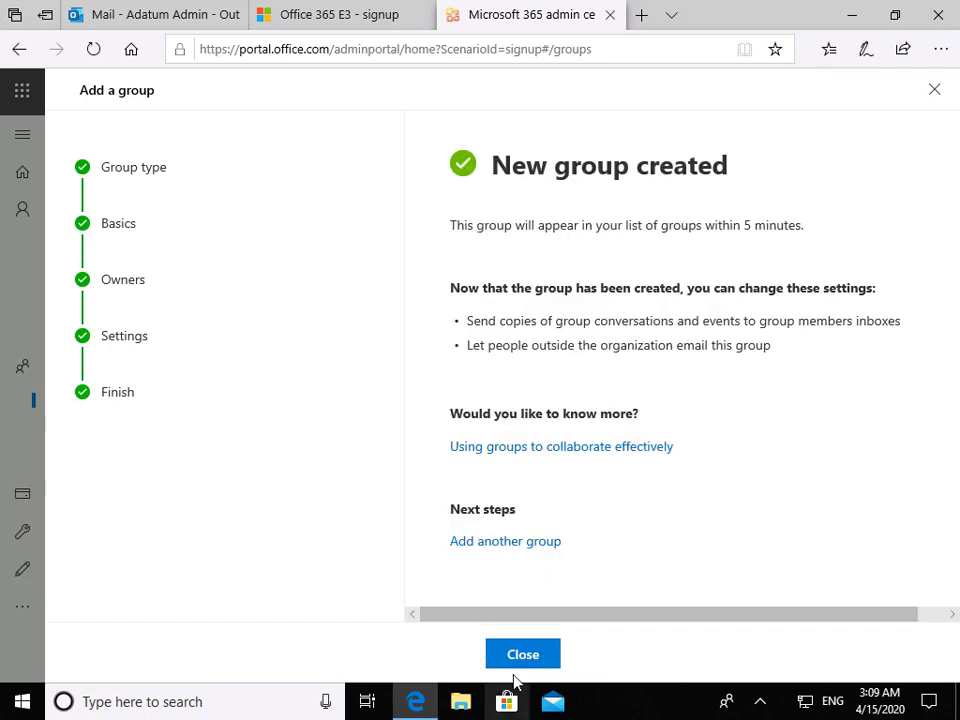
pyautogui.click(522, 653)
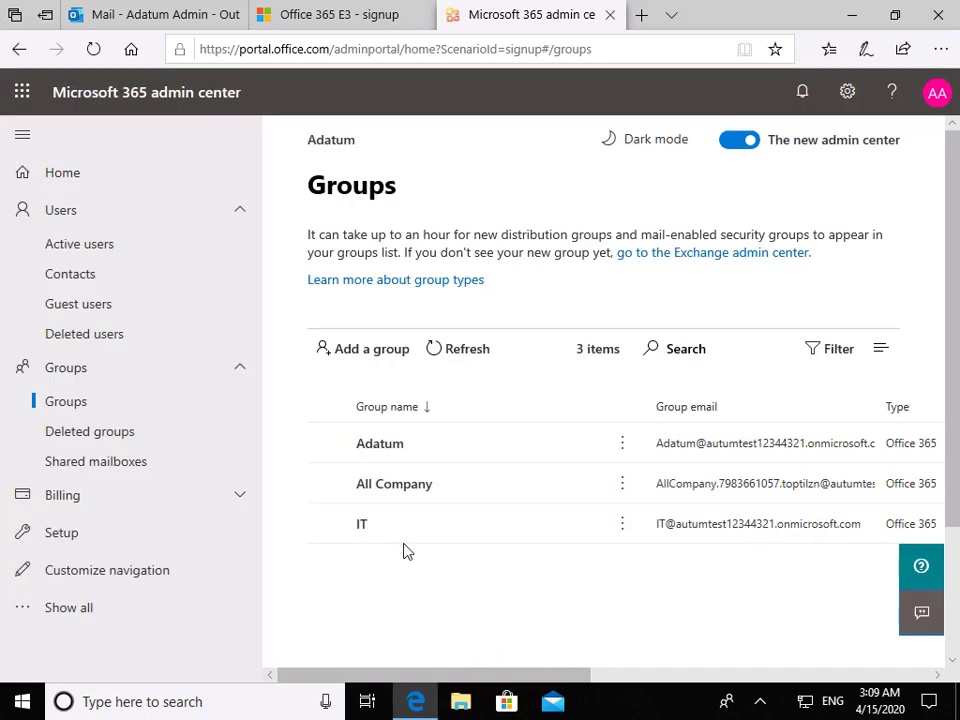
pyautogui.click(361, 523)
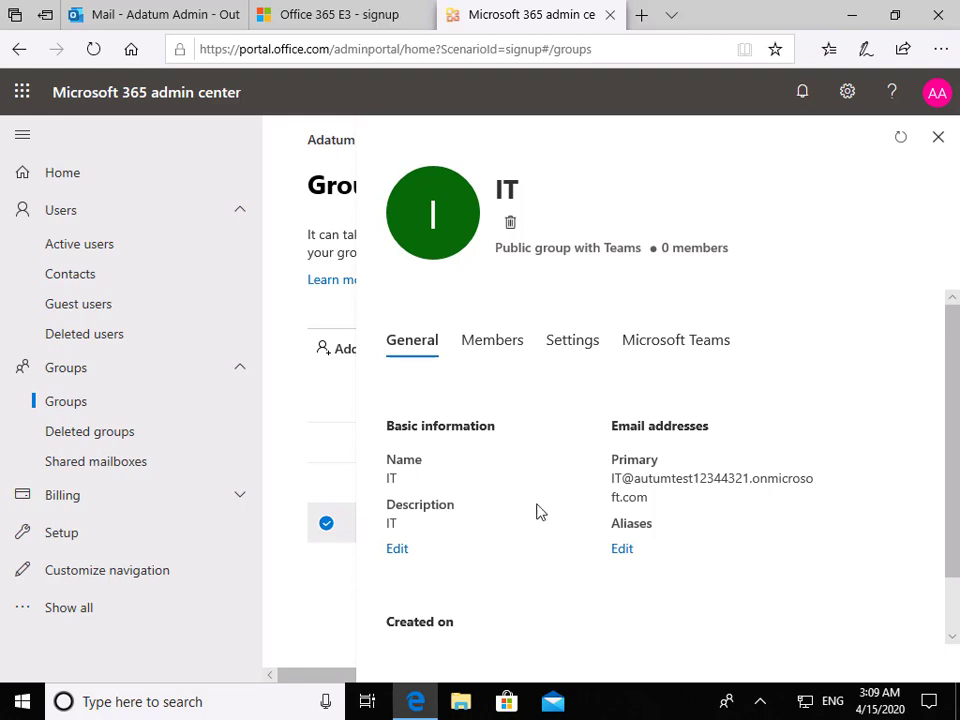
pyautogui.click(492, 339)
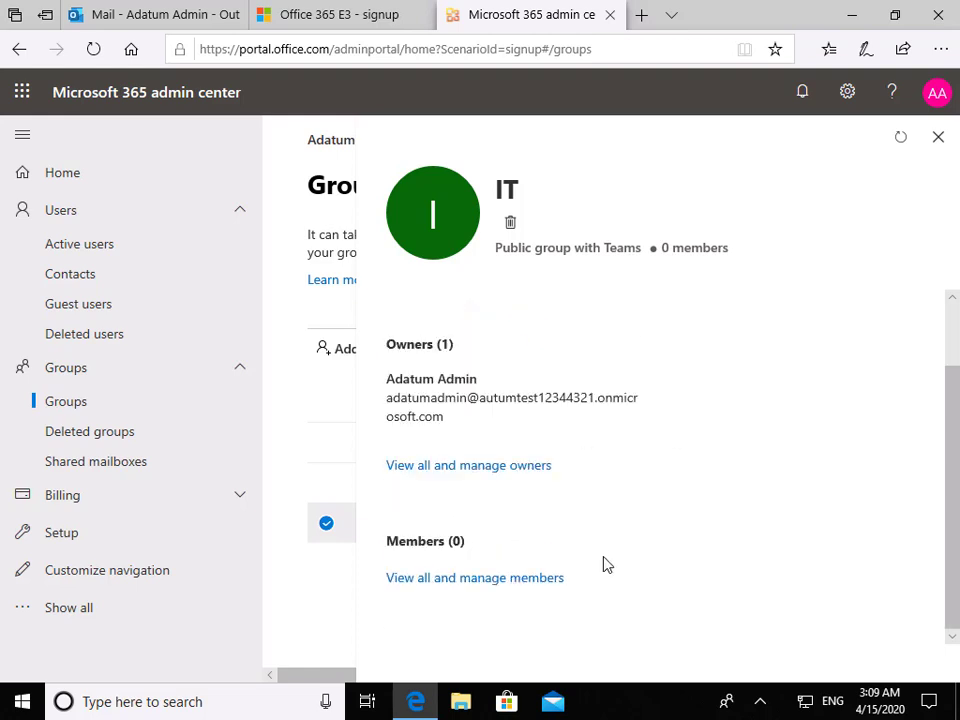
pyautogui.moveTo(480, 585)
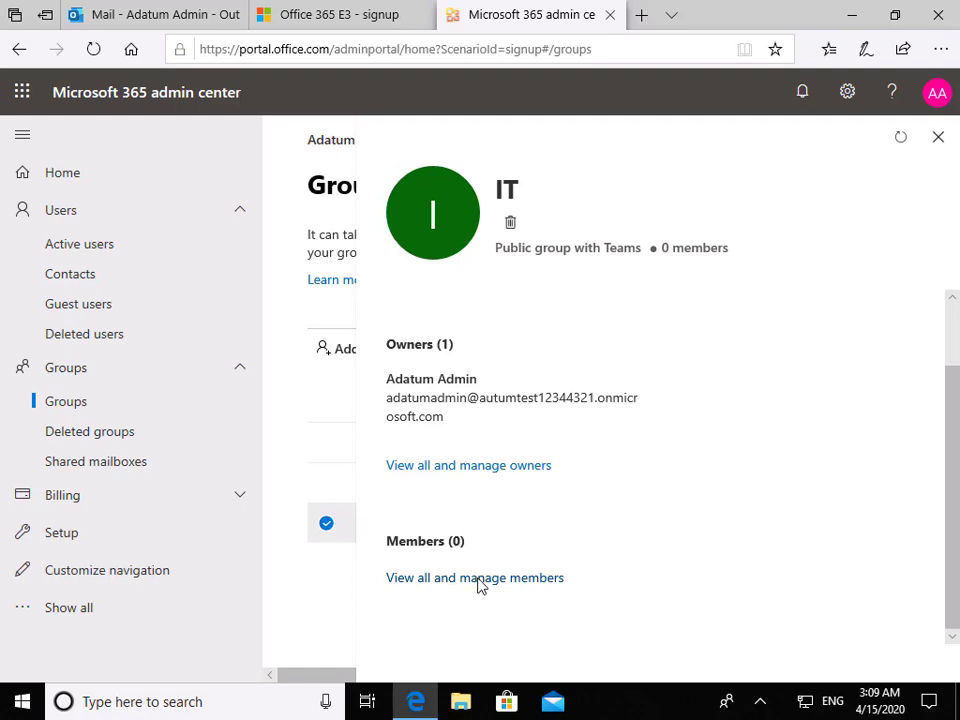
pyautogui.click(475, 577)
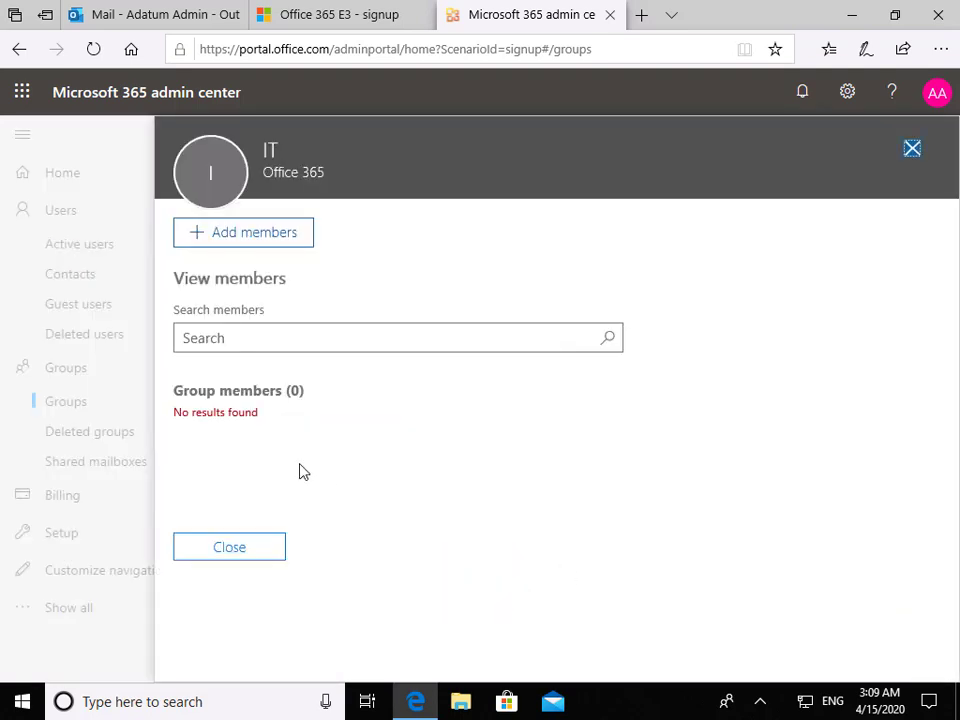
pyautogui.click(243, 232)
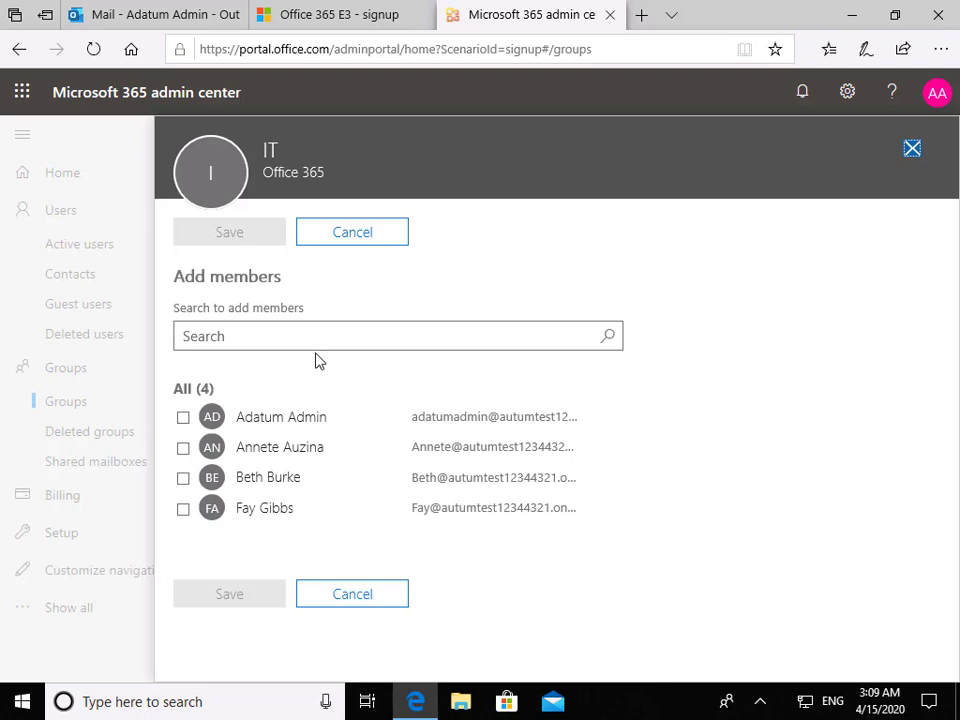
pyautogui.click(183, 477)
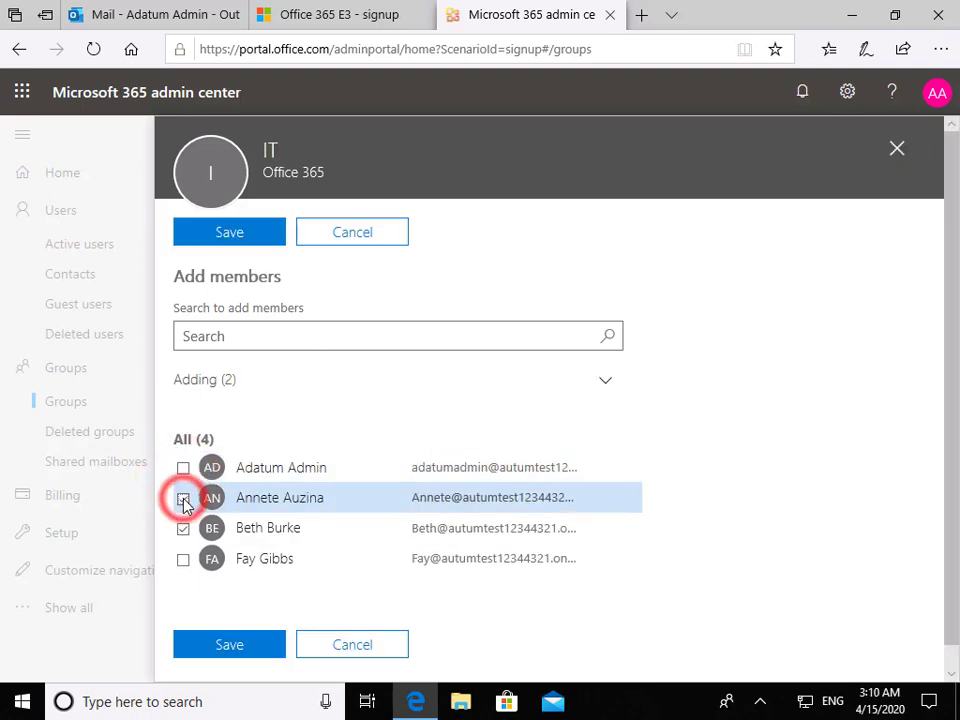
pyautogui.click(183, 558)
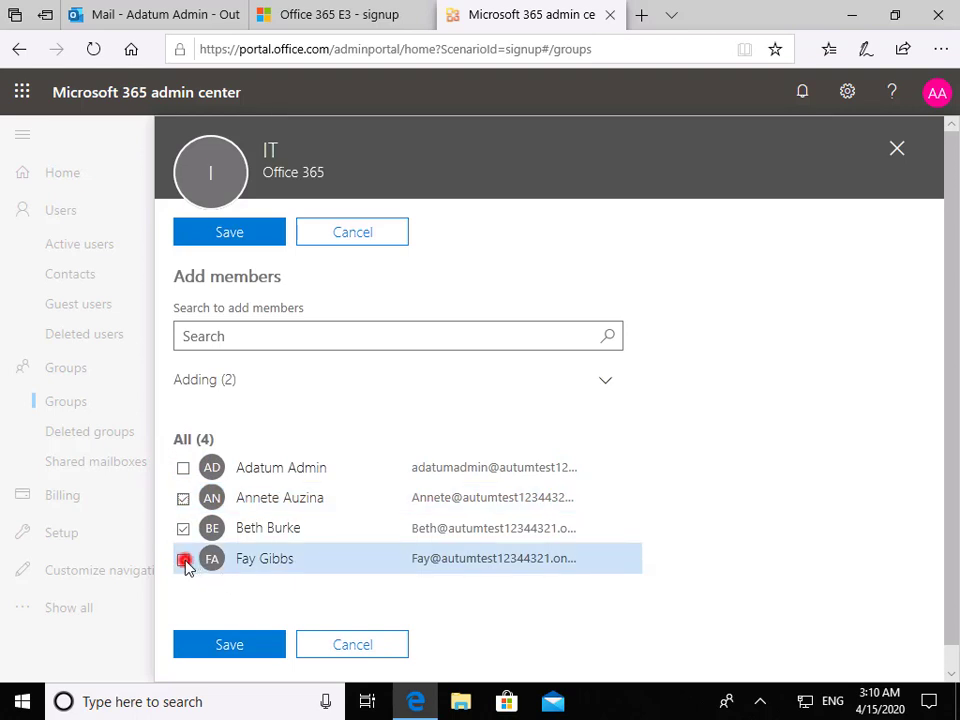
pyautogui.click(183, 558)
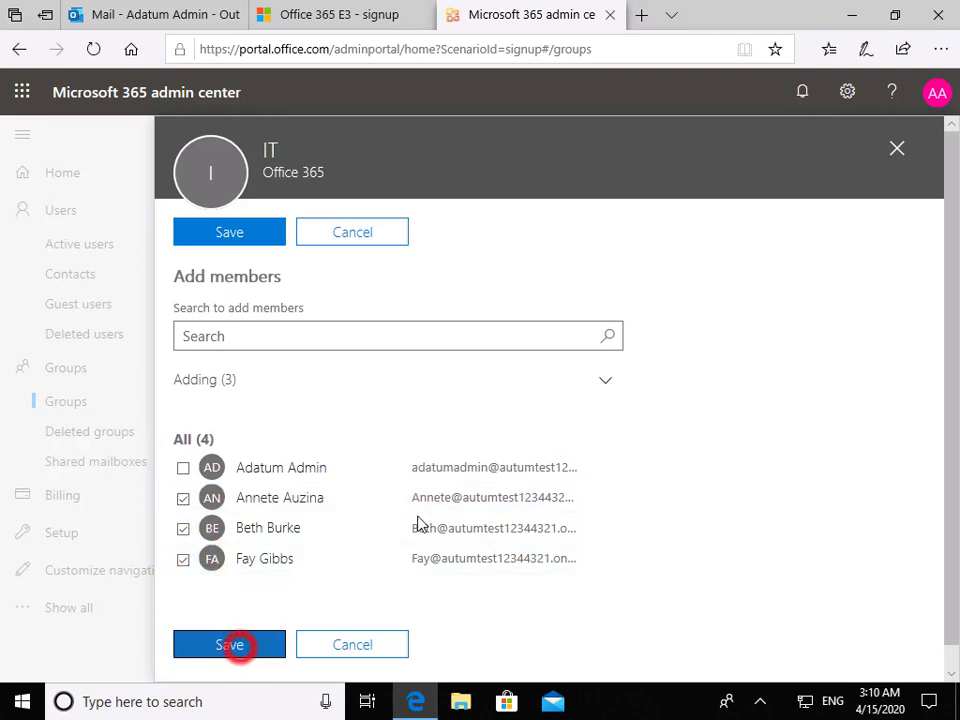
pyautogui.click(229, 644)
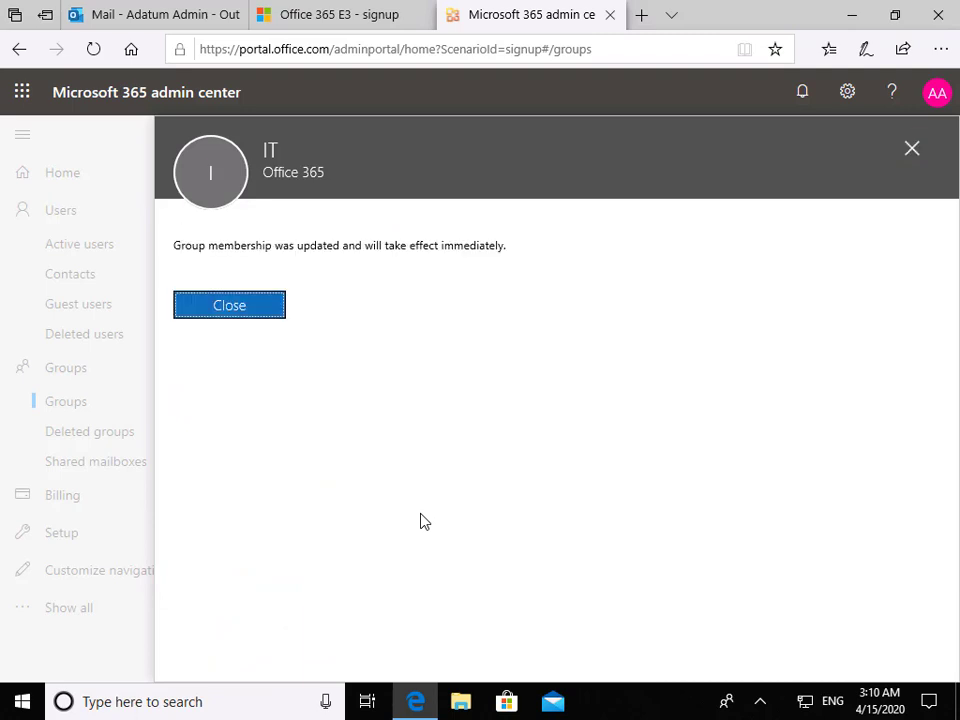
pyautogui.click(229, 305)
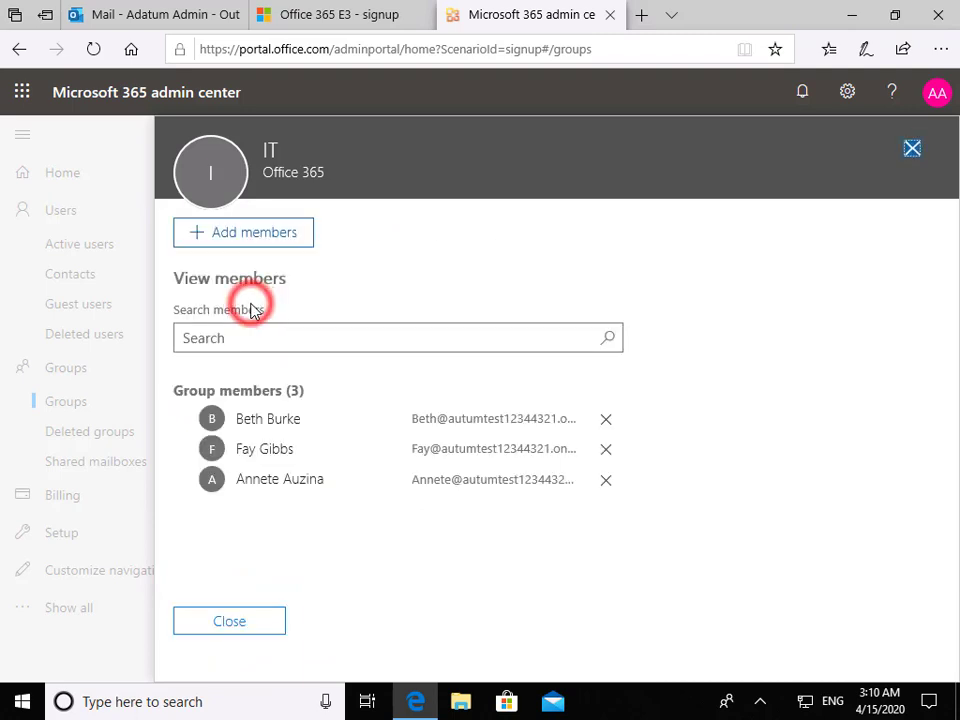
pyautogui.moveTo(250, 309)
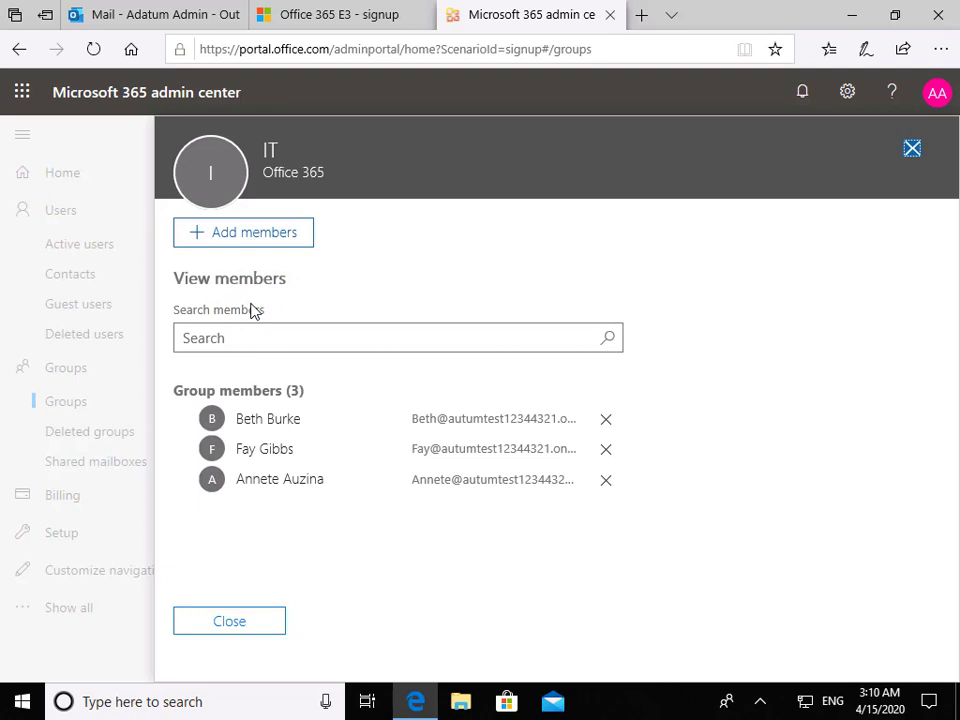